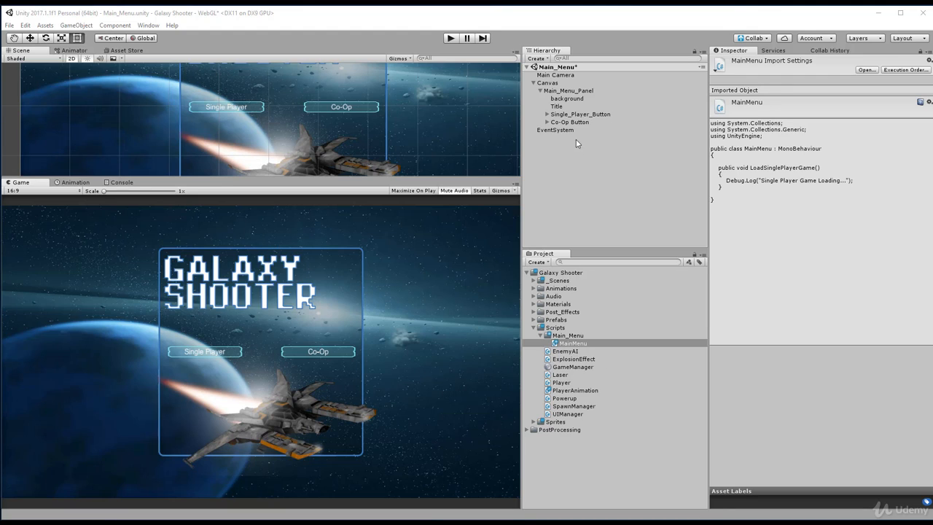
mouse_move(585, 373)
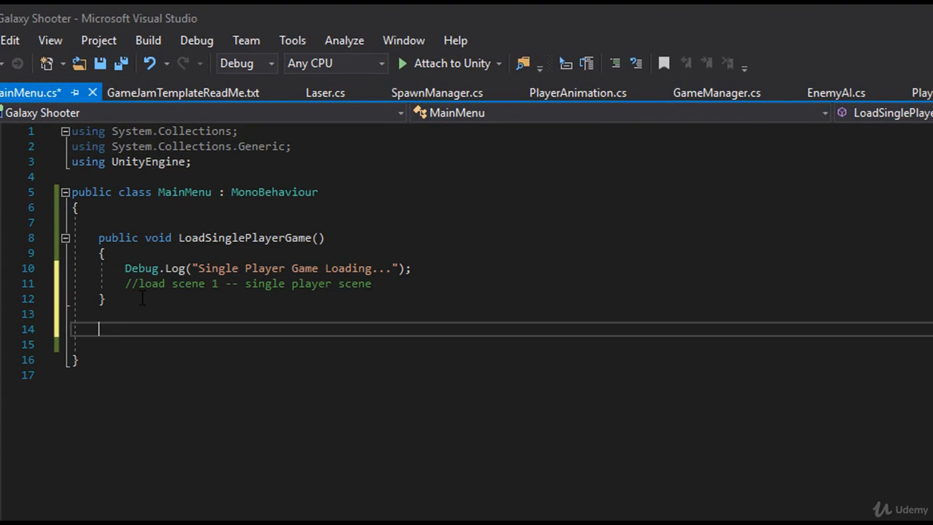
Step: Write a public void LoadCoOpMode() method that logs "Co-Op Mode Loading..." in MainMenu.cs
type("public void")
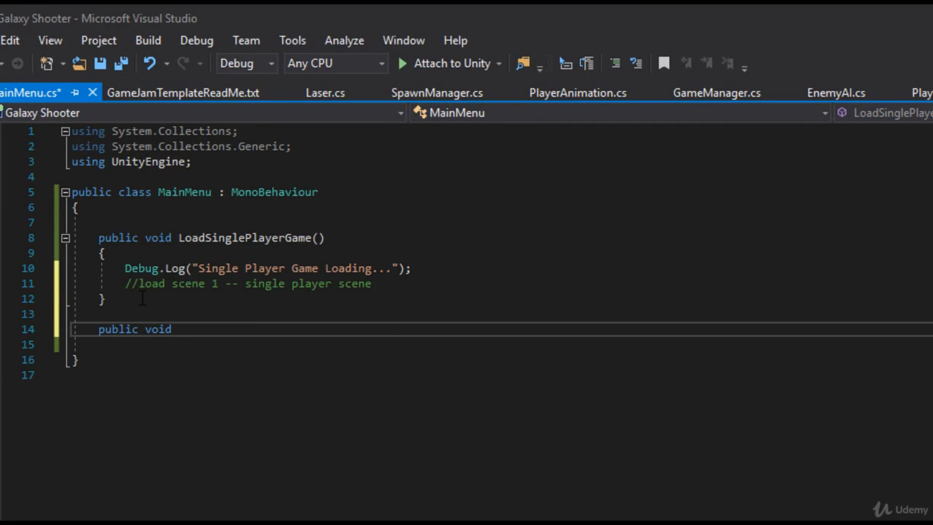
type("LoadCoOpM")
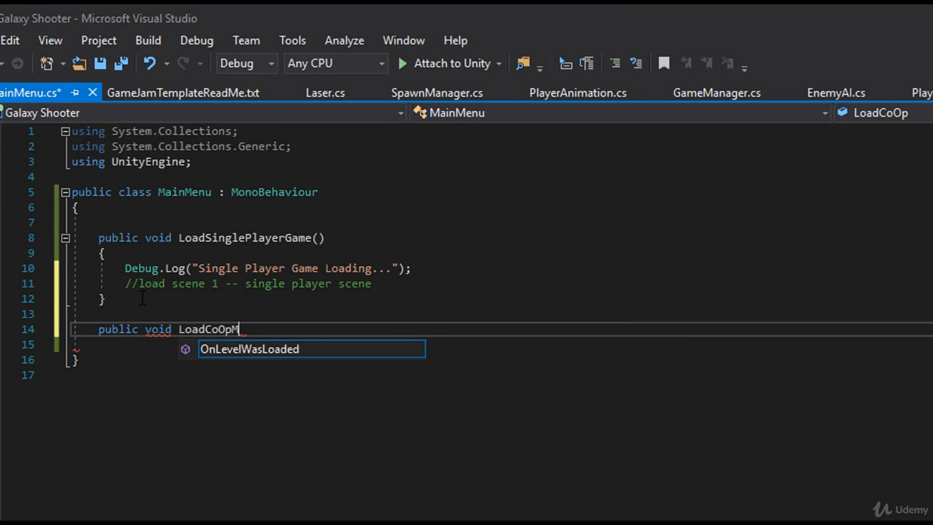
type("ode()")
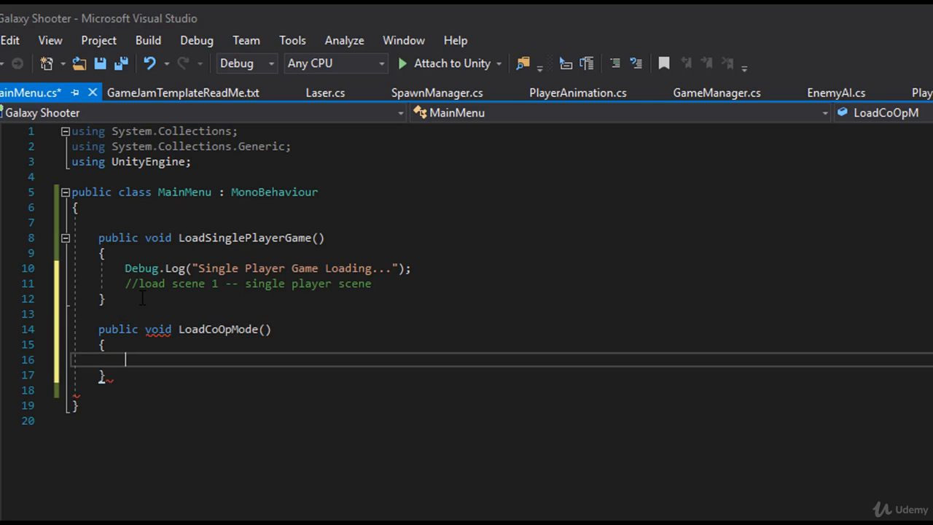
type("Debug.Log")
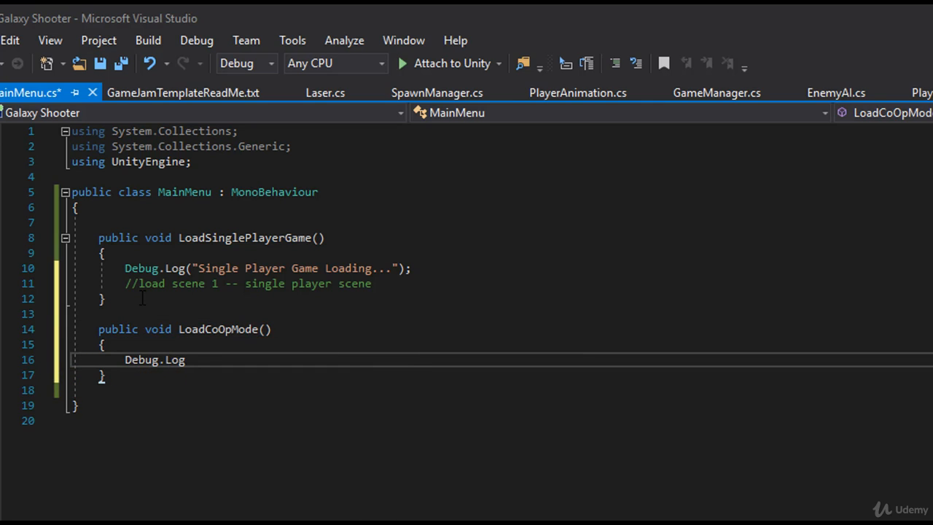
type("(\"Load\"")
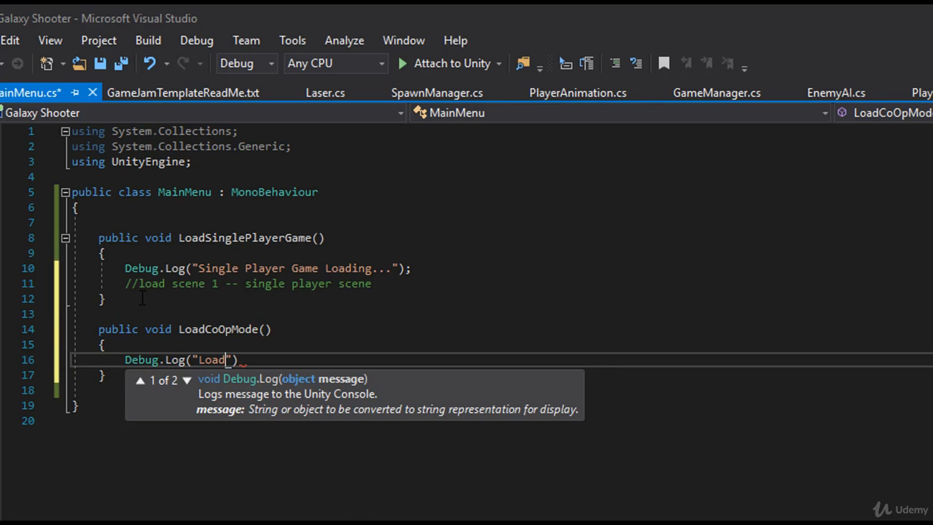
type("Co-Op Mode")
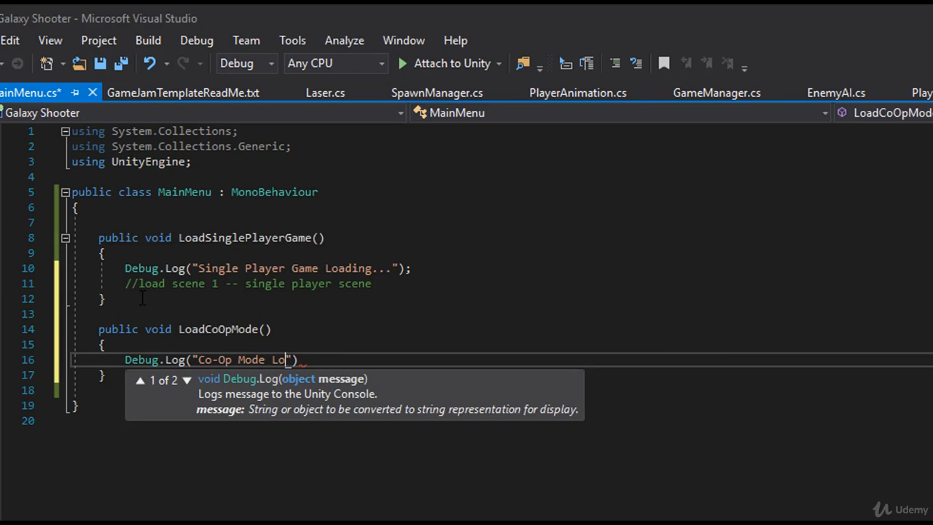
type("ading...")
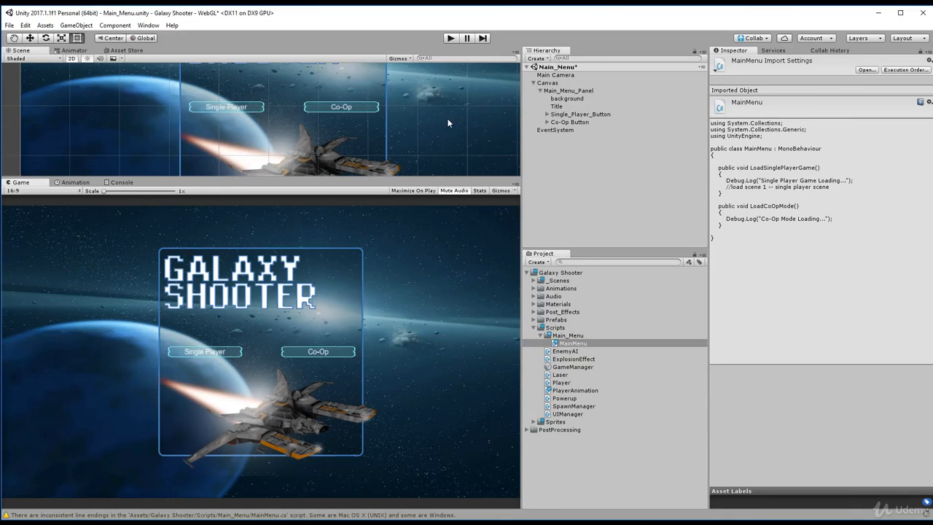
Step: Add an On Click entry to the Co-Op Button calling MainMenu.LoadCoOpMode on the Canvas
left_click(570, 122)
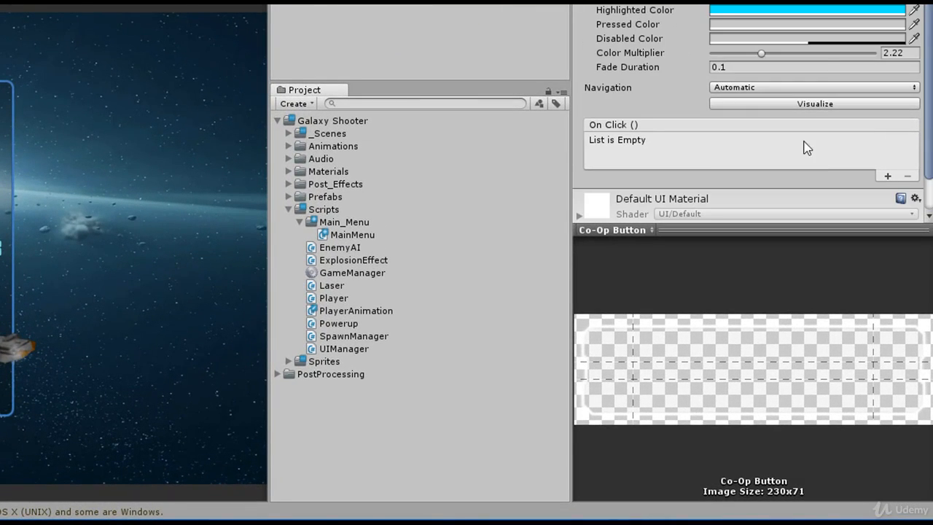
left_click(887, 175)
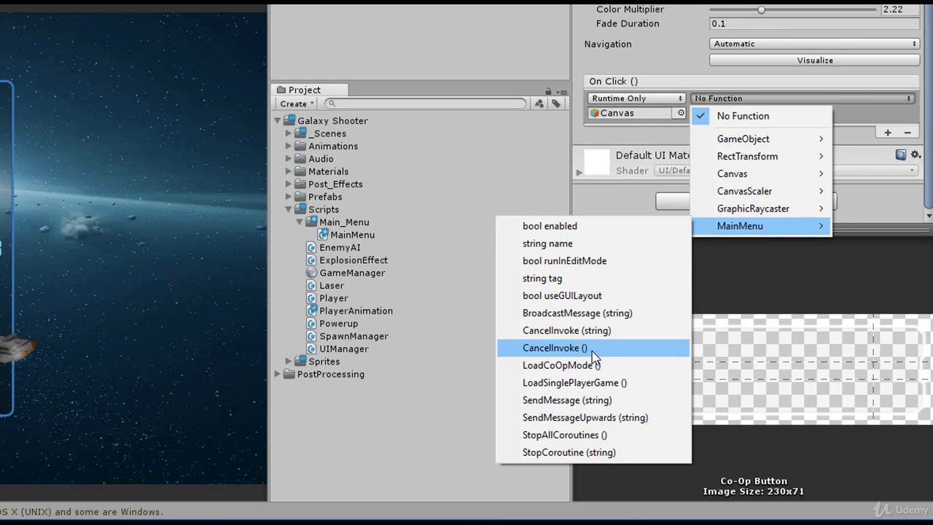
mouse_move(567, 382)
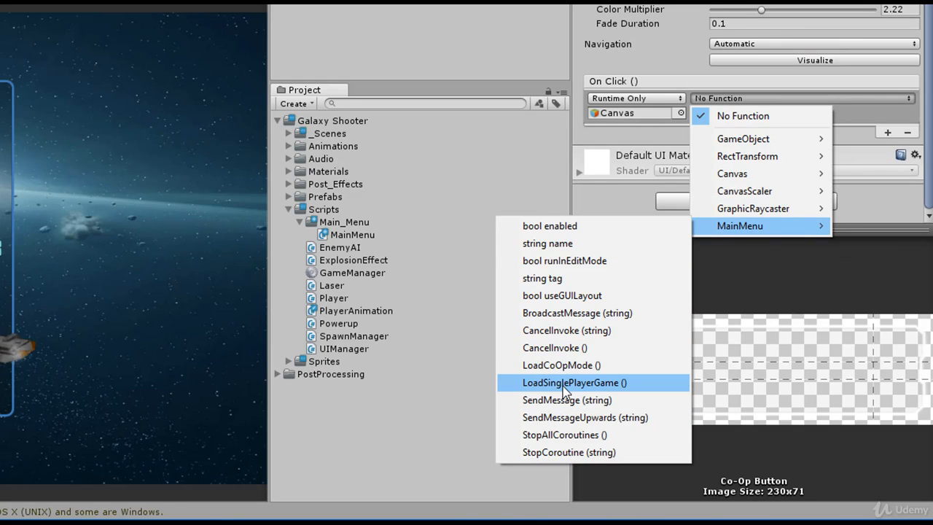
left_click(560, 365)
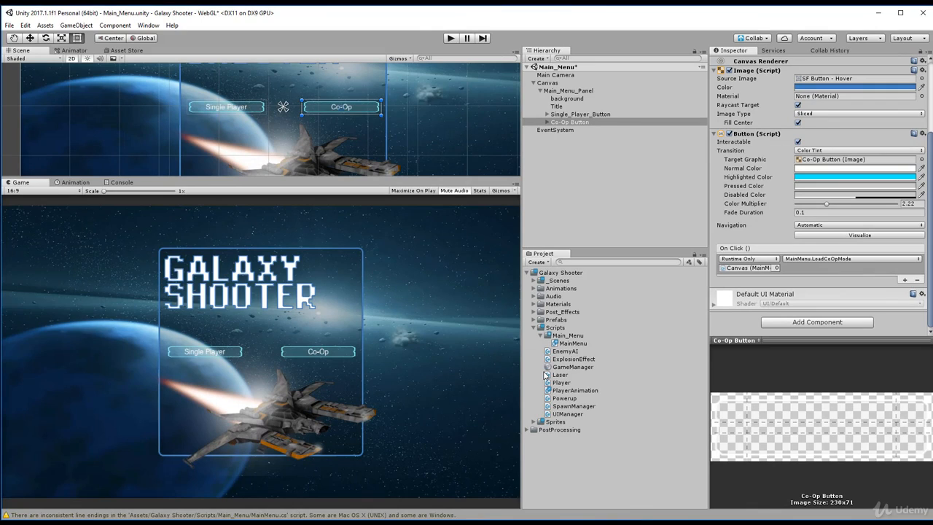
mouse_move(658, 409)
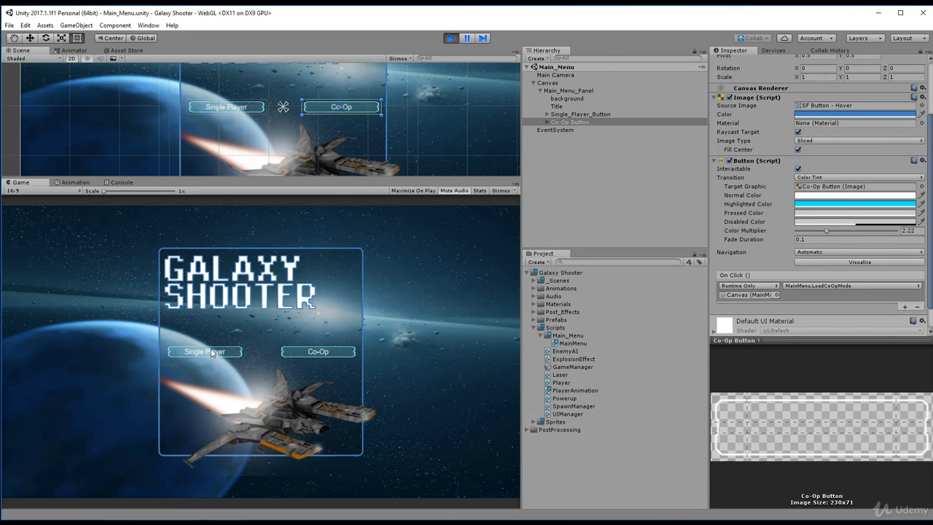
Step: In play mode, click Single Player to confirm "Single Player Game Loading..." is logged
left_click(204, 351)
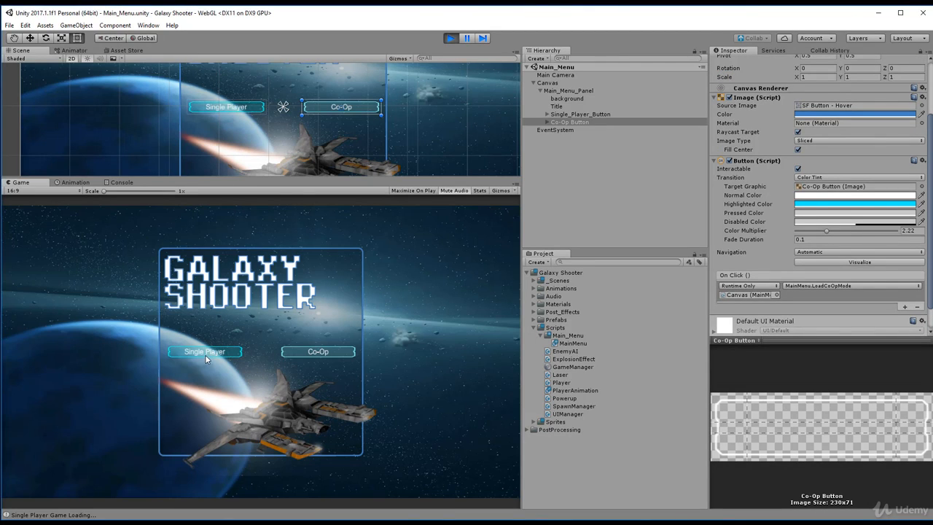
mouse_move(317, 351)
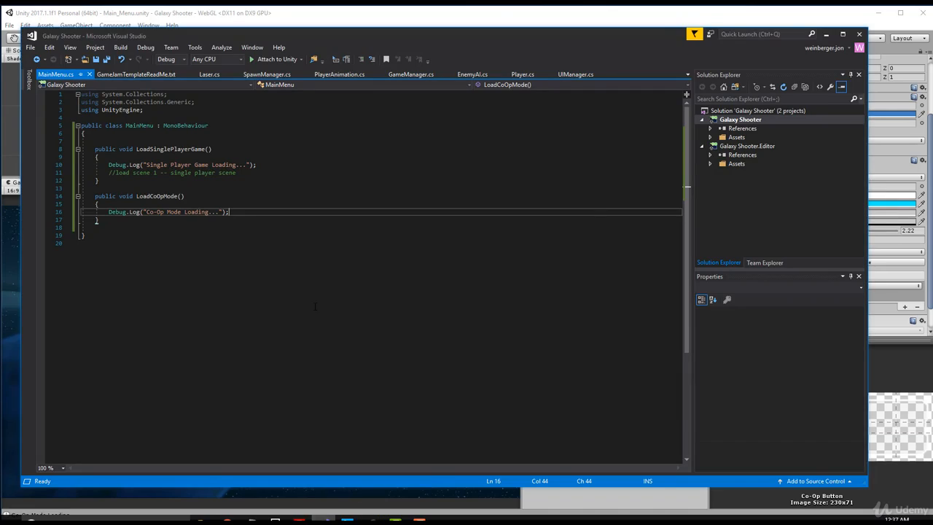
Step: Search Google in Chrome for "how to load a scene in unity"
left_click(144, 173)
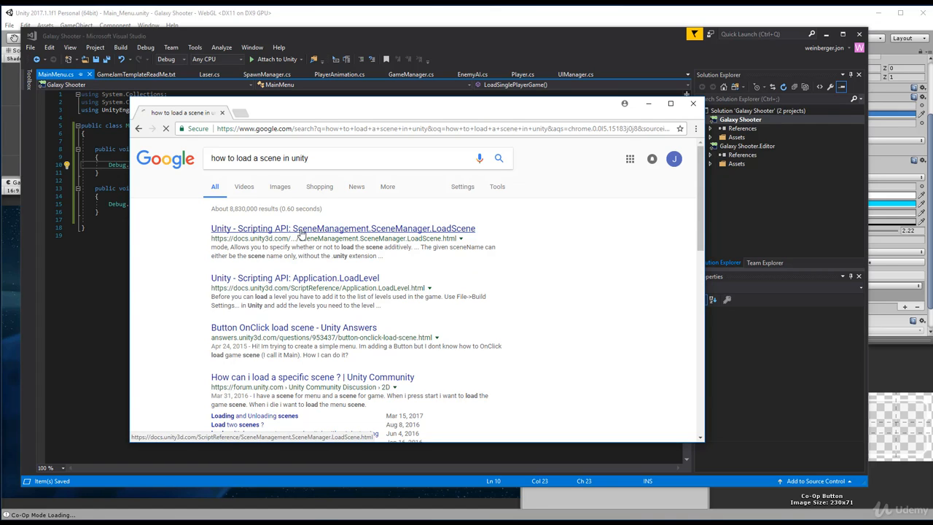
Step: Open the SceneManager.LoadScene docs and read about loading scenes by name or build index
left_click(342, 228)
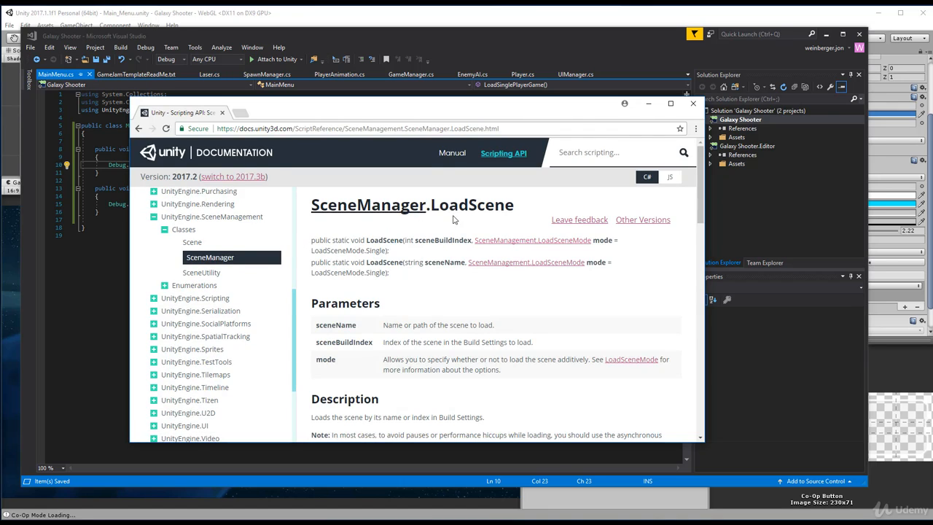
mouse_move(290, 229)
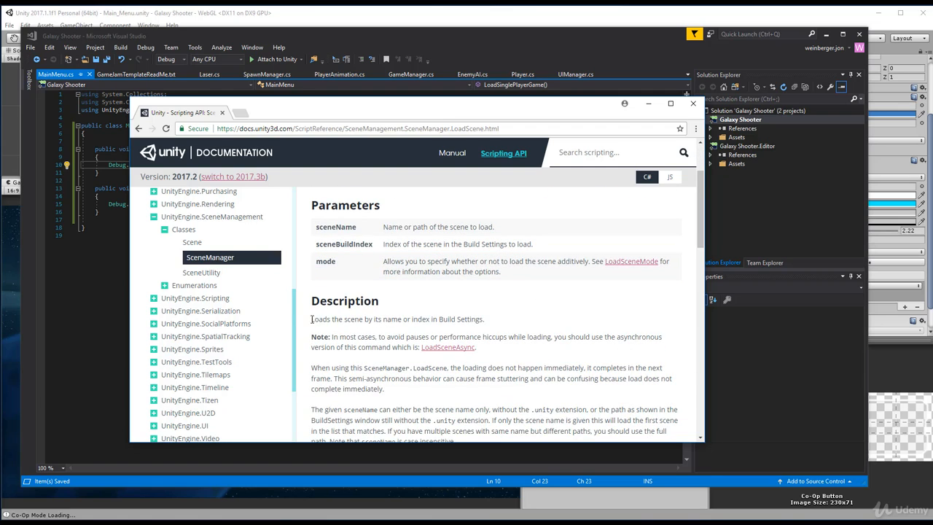
double_click(392, 318)
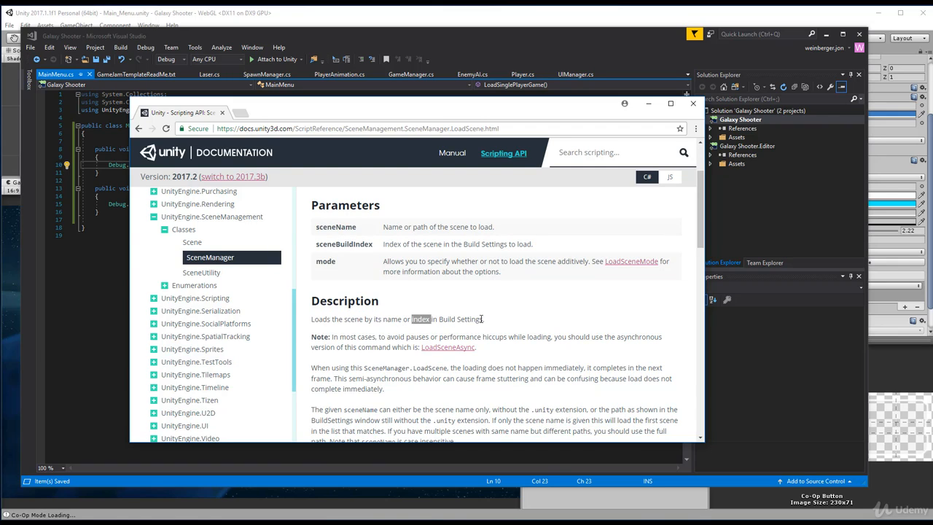
scroll("down", 3)
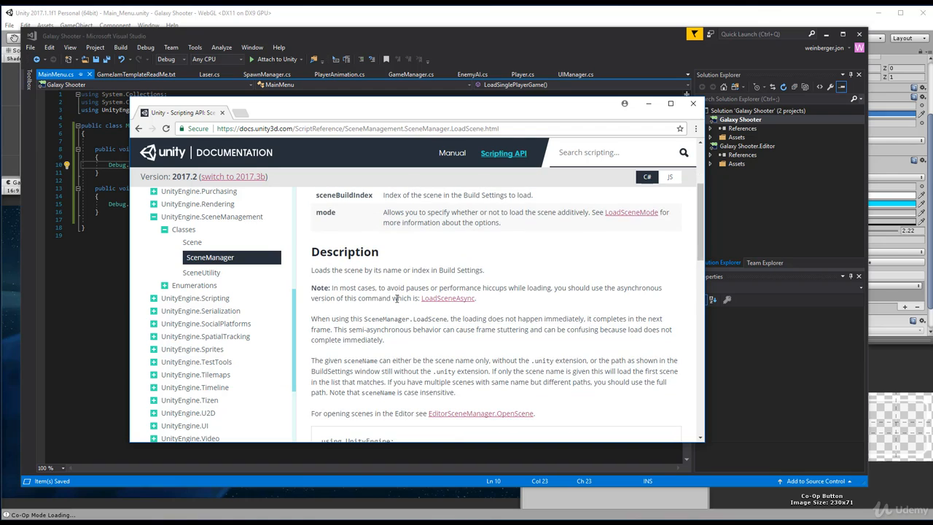
mouse_move(497, 289)
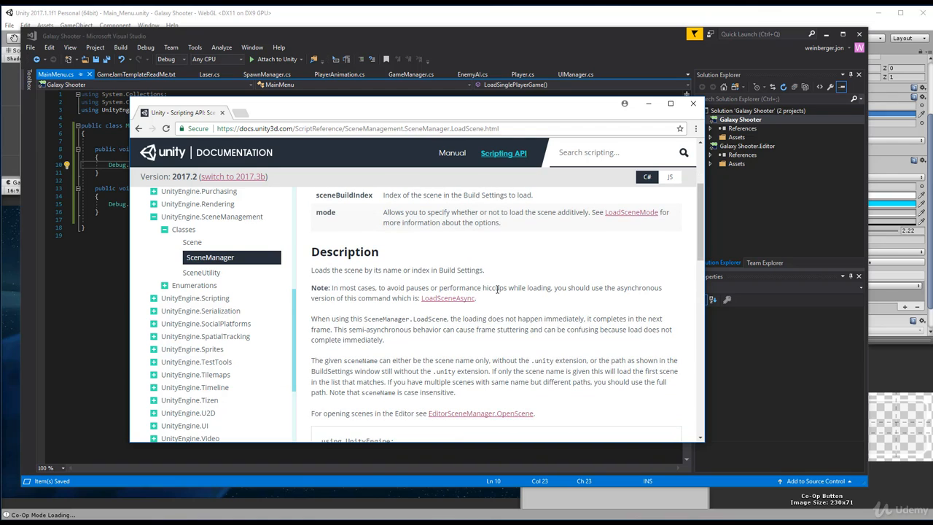
double_click(495, 287)
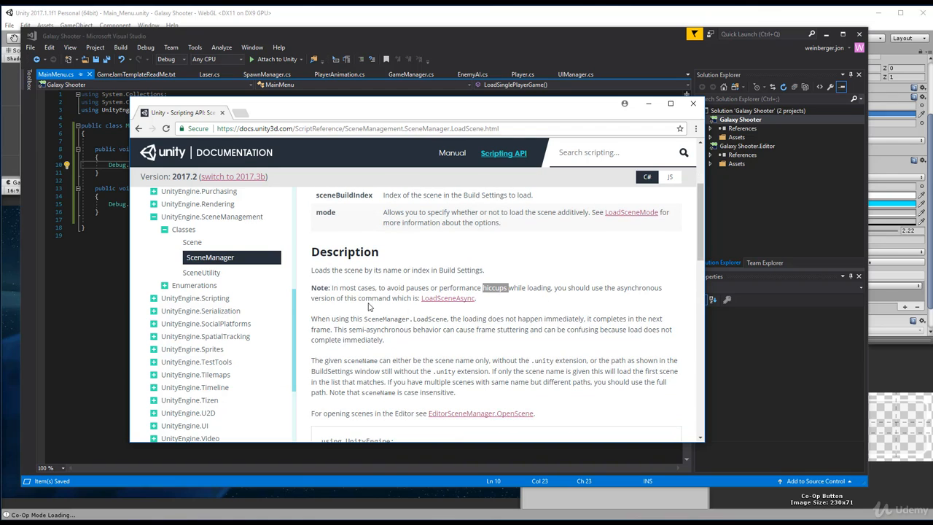
mouse_move(470, 305)
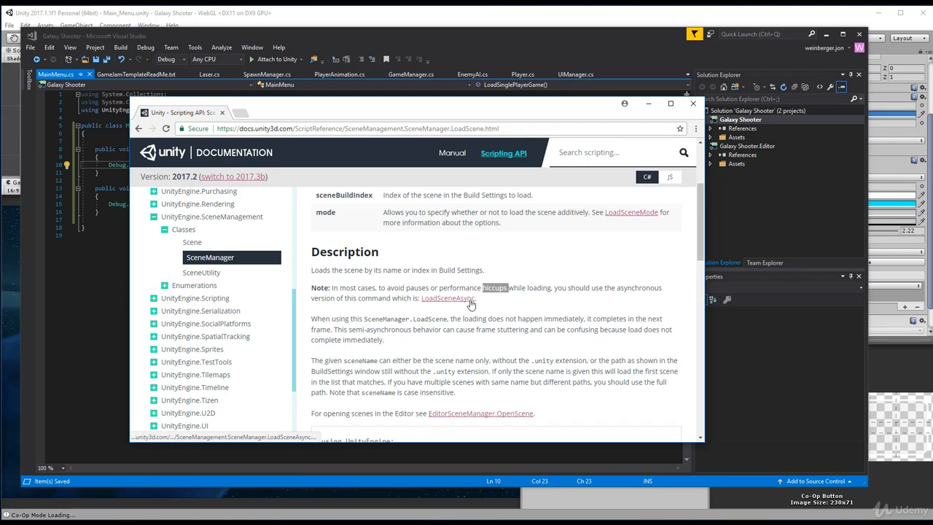
left_click_drag(313, 287, 478, 297)
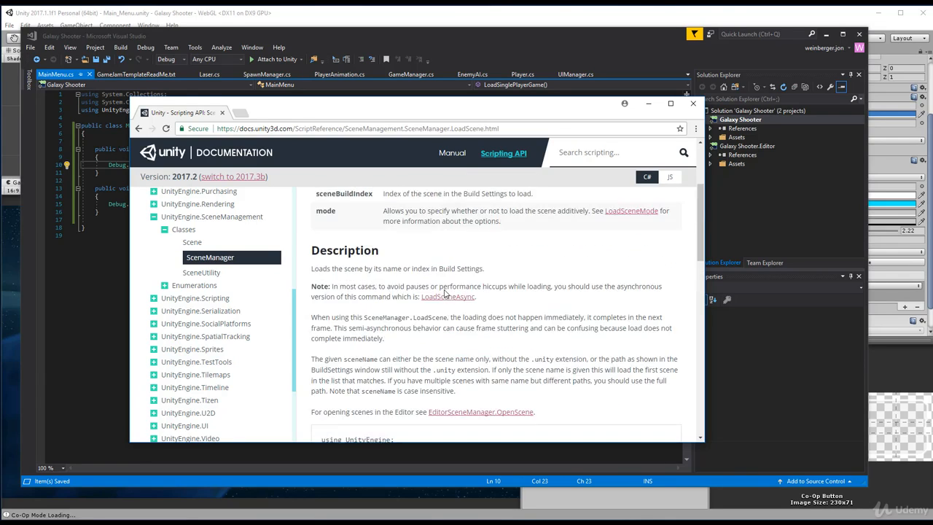
scroll("down", 3)
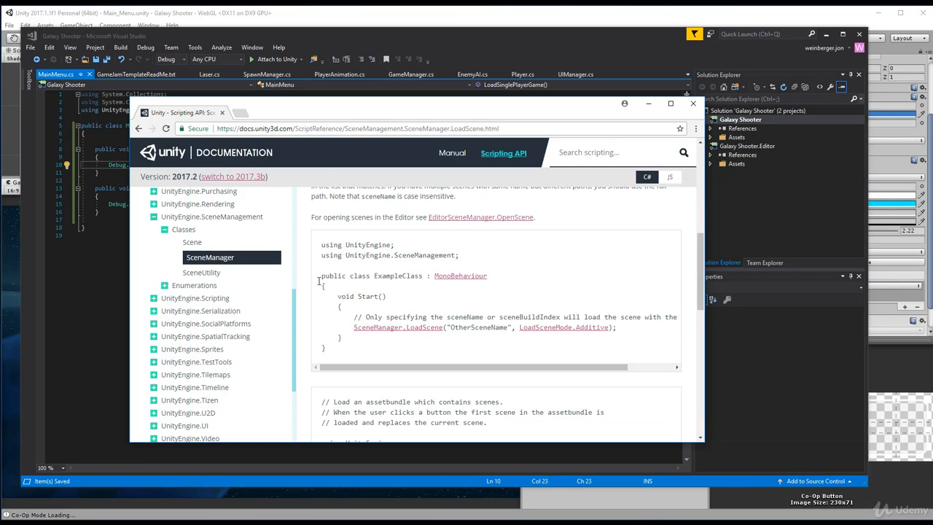
left_click_drag(367, 316, 483, 316)
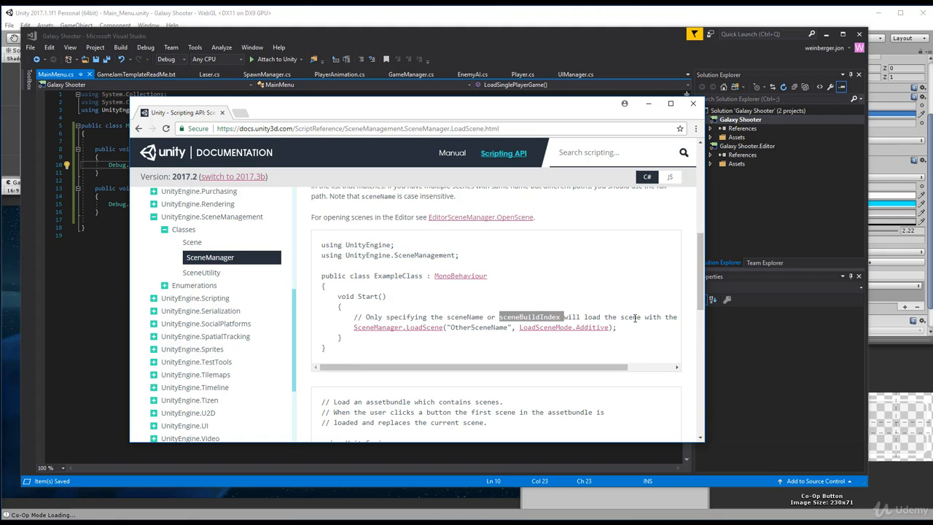
mouse_move(384, 329)
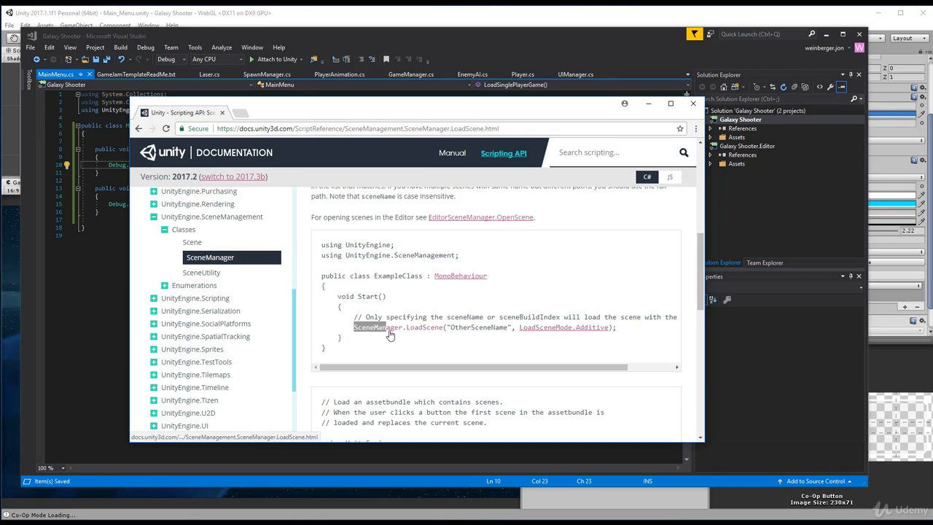
mouse_move(399, 337)
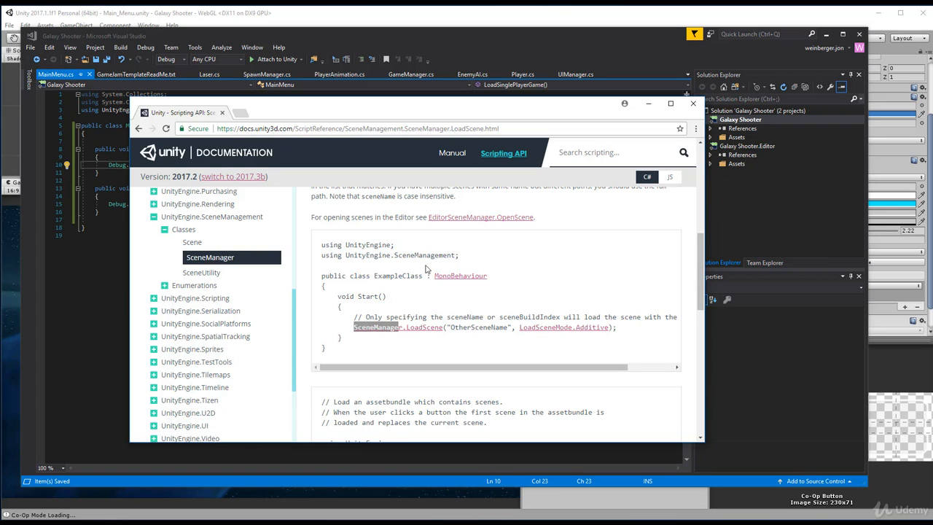
double_click(425, 254)
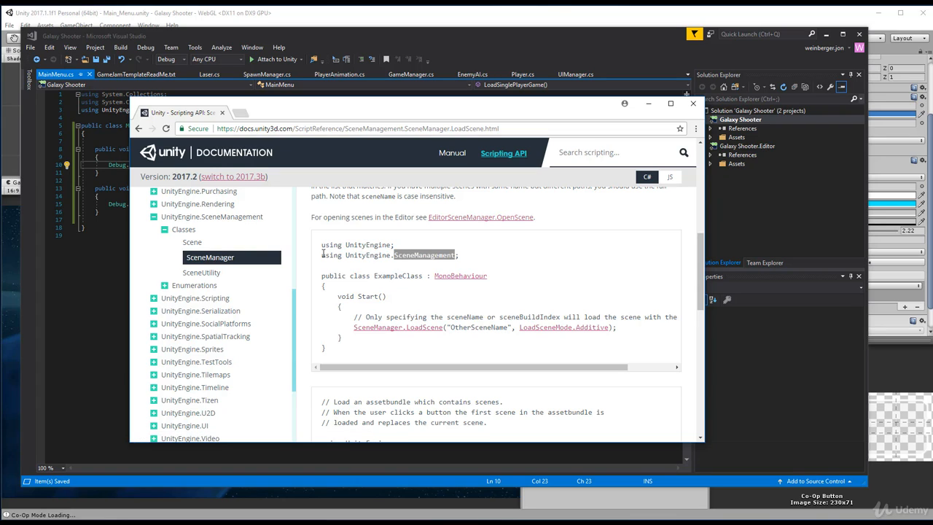
mouse_move(421, 265)
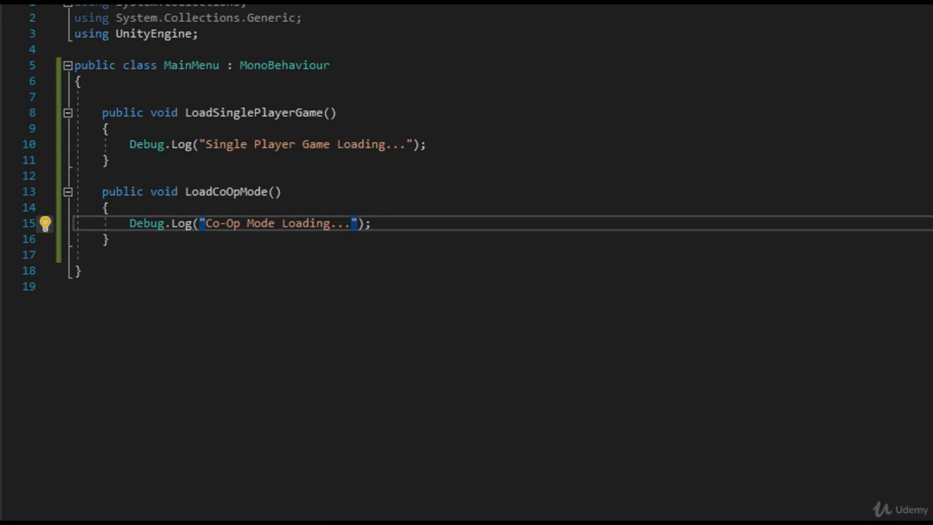
mouse_move(546, 462)
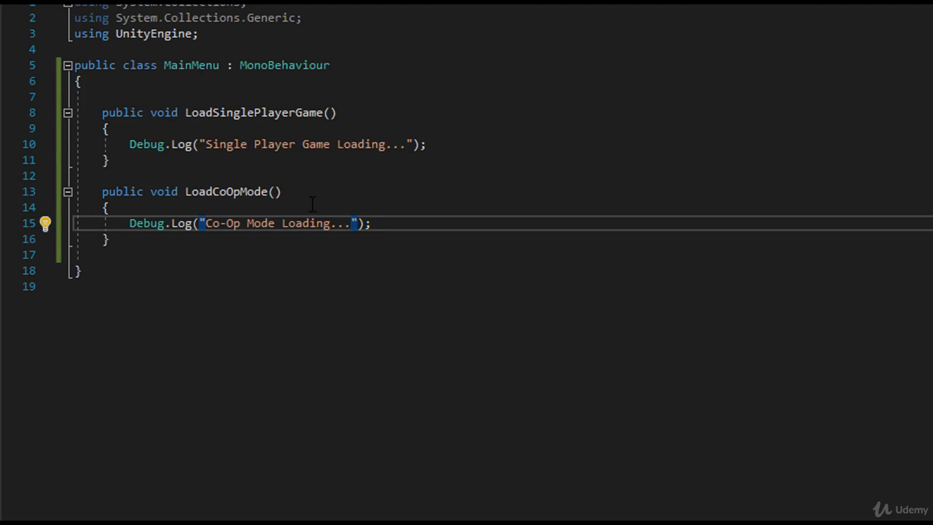
mouse_move(265, 125)
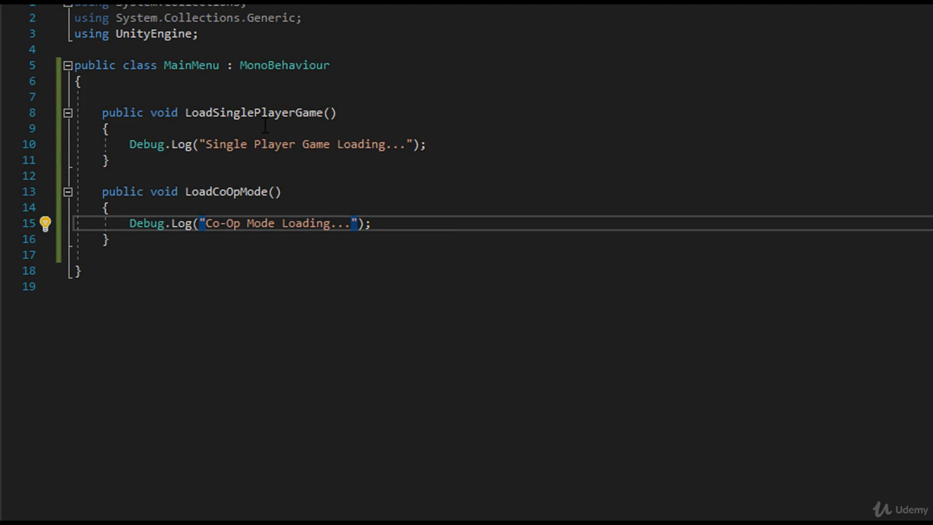
Step: Add "using UnityEngine.SceneManagement;" on a new line below the existing using directives
key("Enter")
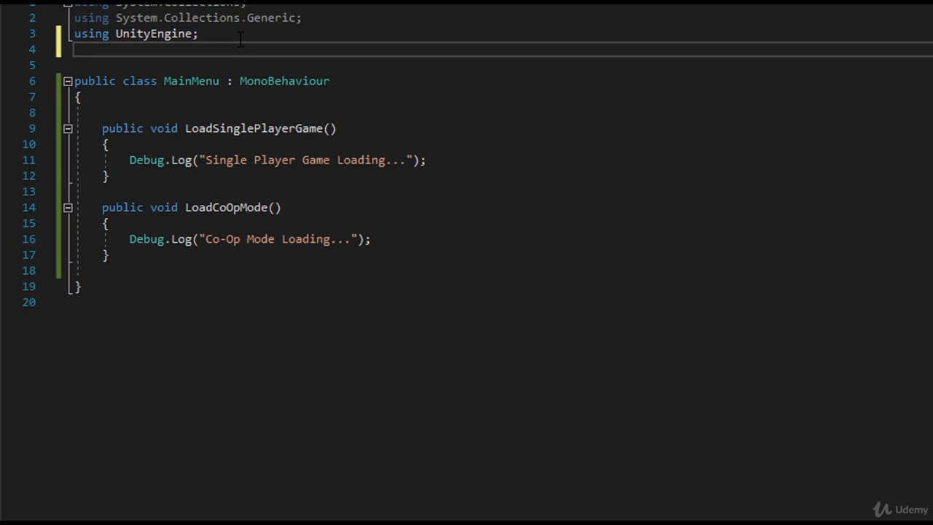
type("using un")
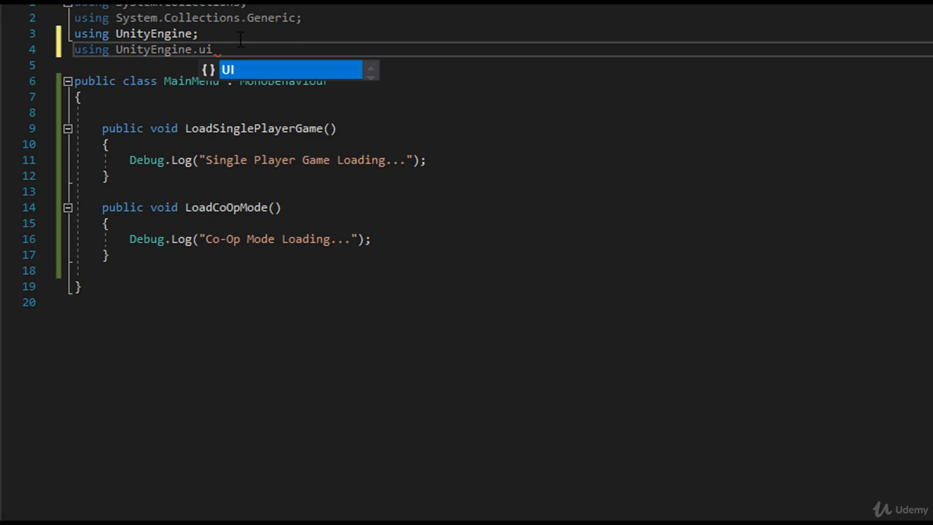
type("sce")
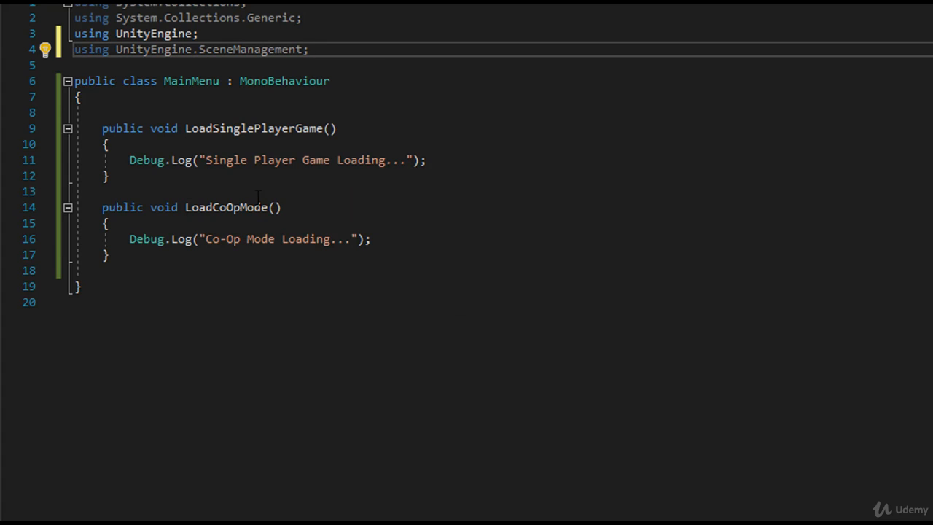
mouse_move(379, 71)
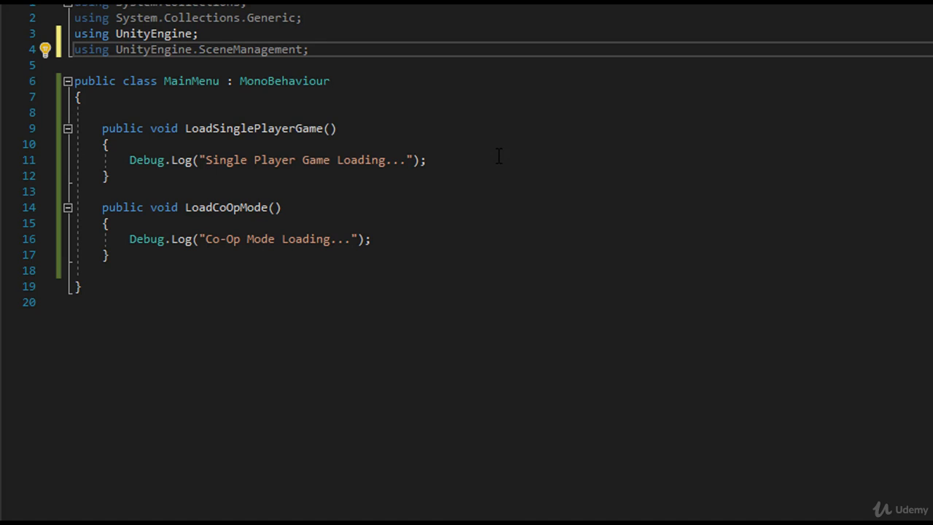
mouse_move(248, 223)
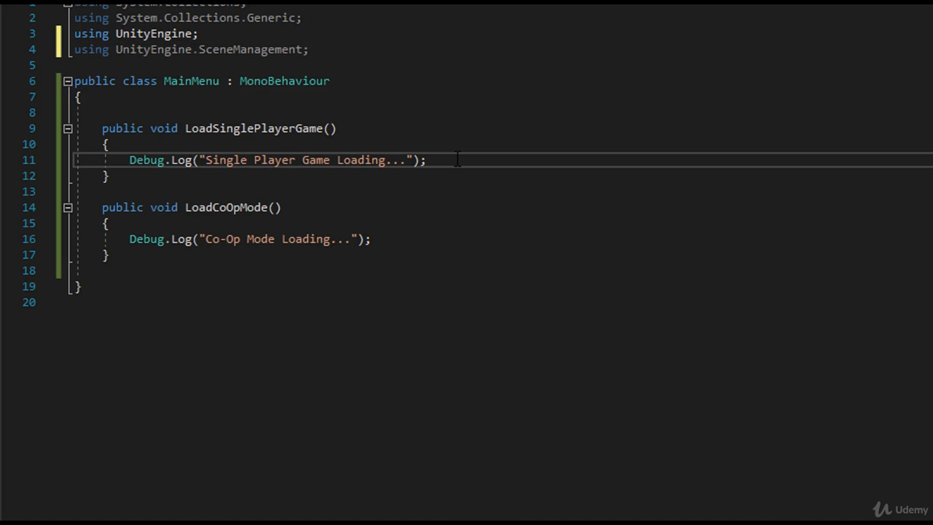
Step: Start SceneManager.LoadScene(" in LoadSinglePlayerGame using the string sceneName overload
type("scenem")
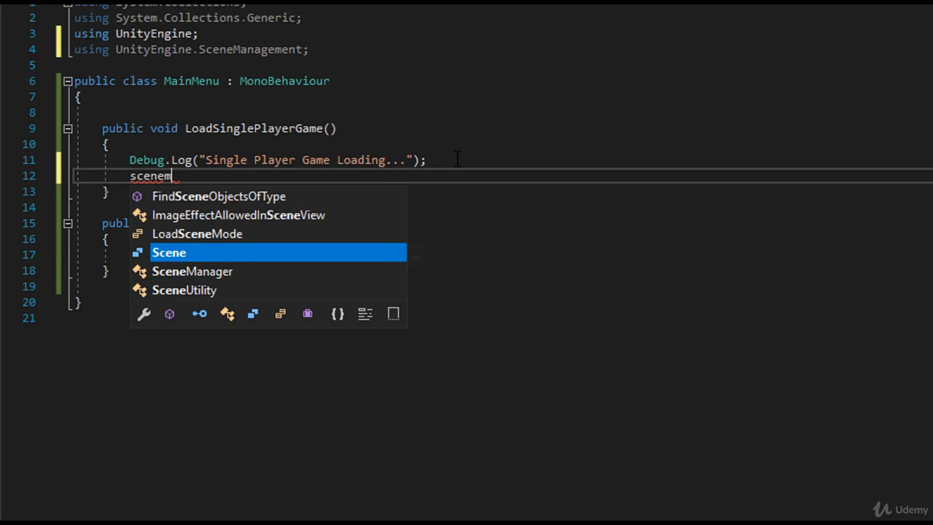
type("SceneManager.loadScene(")
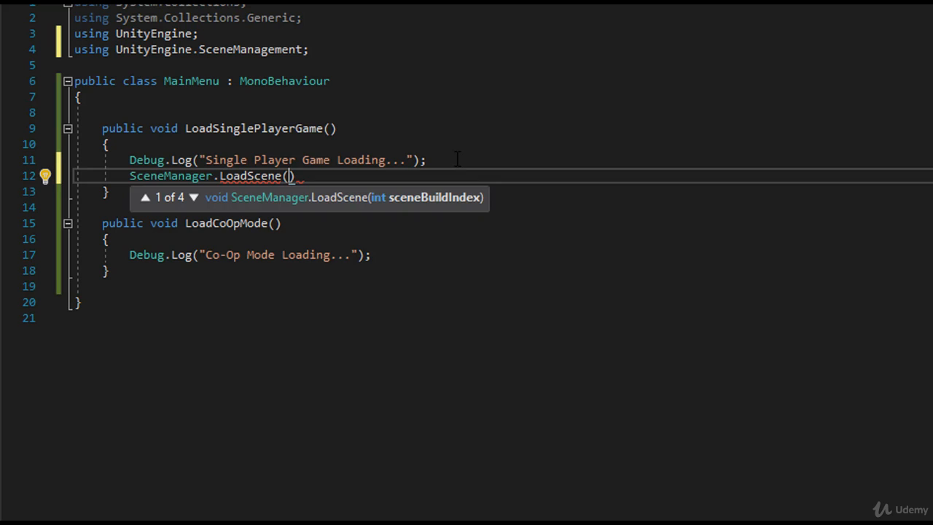
left_click(193, 197)
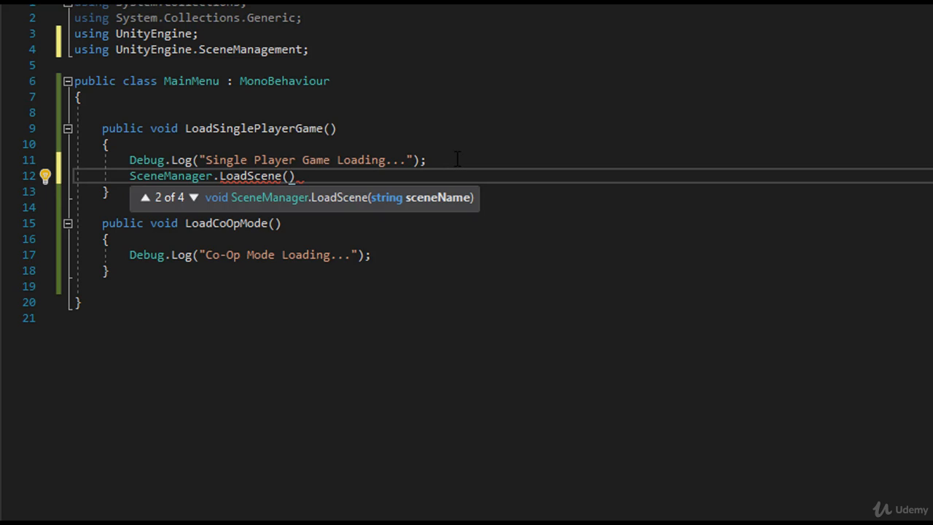
type("\"")
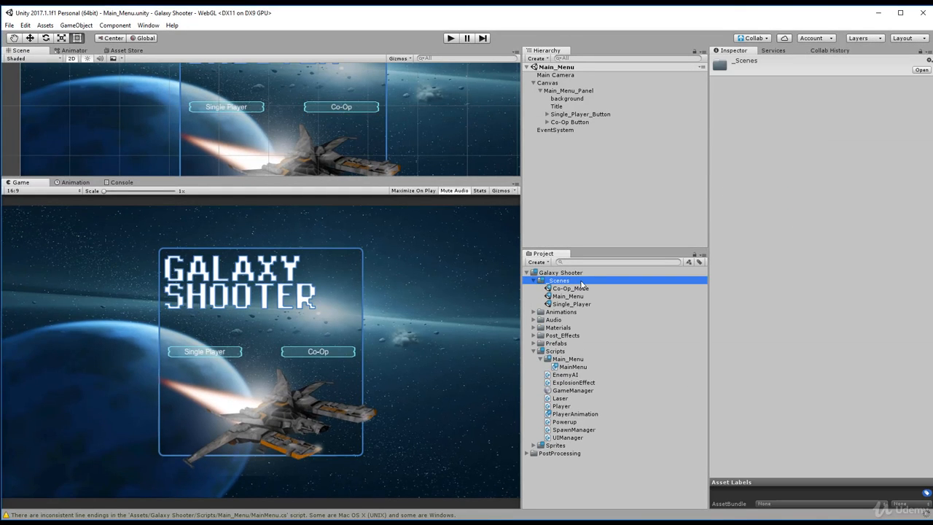
Step: Browse the _Scenes folder in the Project window to read the Single_Player scene's exact name
left_click(568, 296)
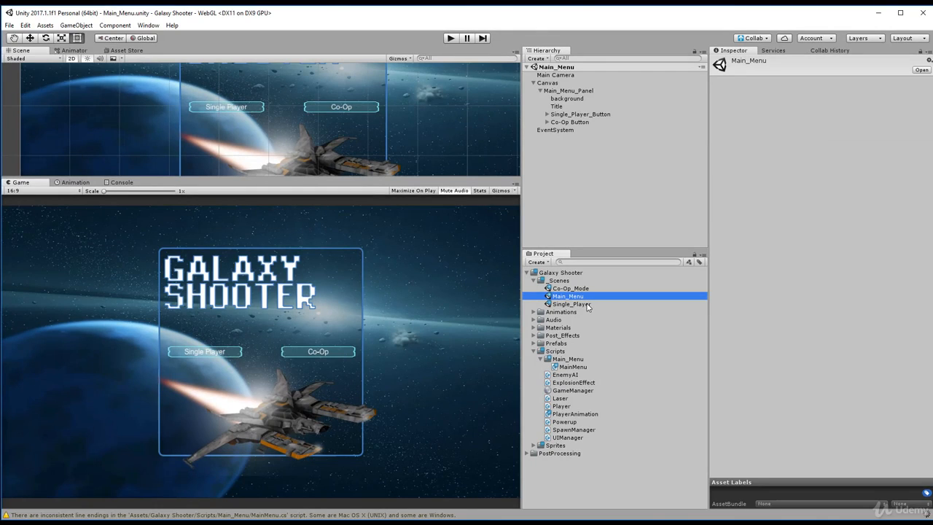
left_click(570, 304)
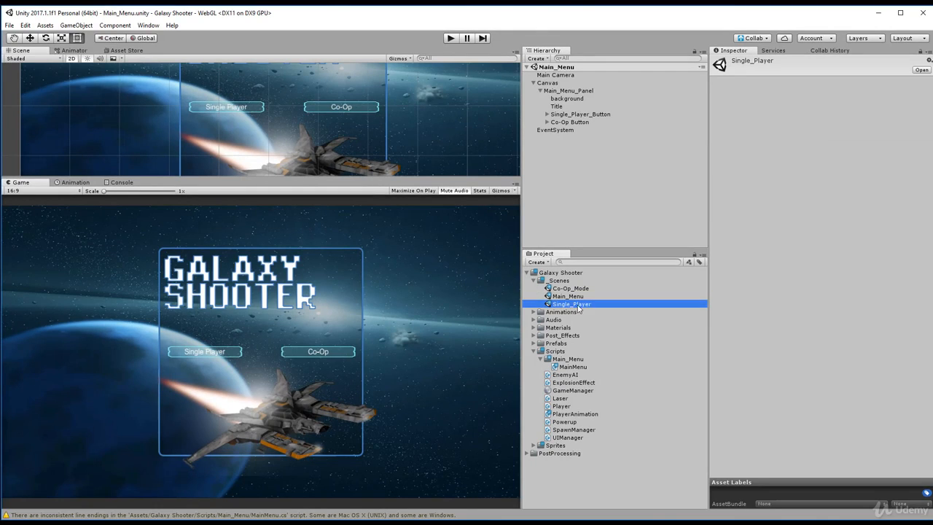
double_click(572, 304)
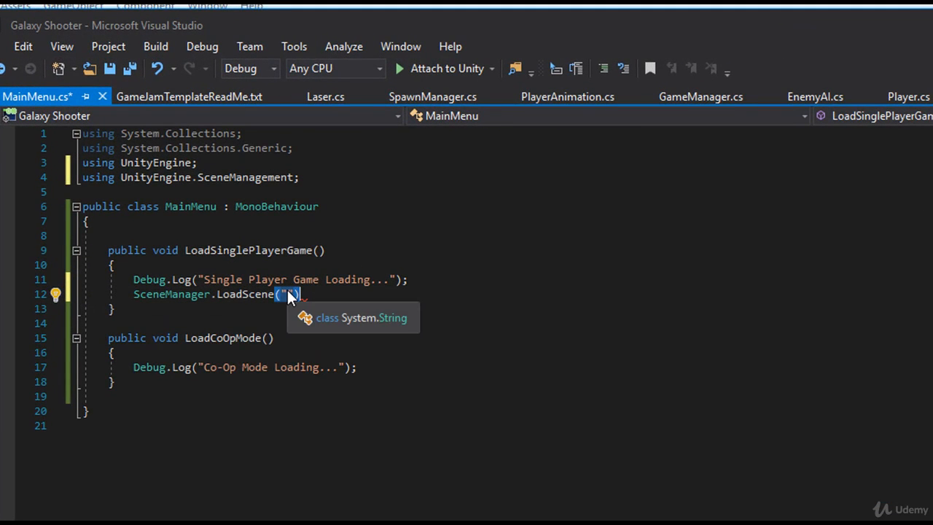
Step: Enter "Single_Player" as the LoadScene scene name, then look up the Co-Op_Mode scene name
type("Single_Player")
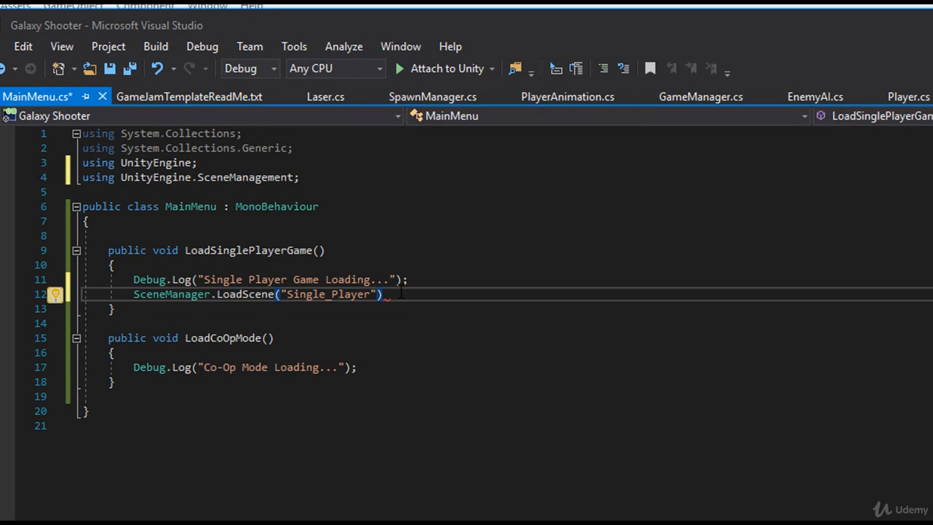
double_click(248, 250)
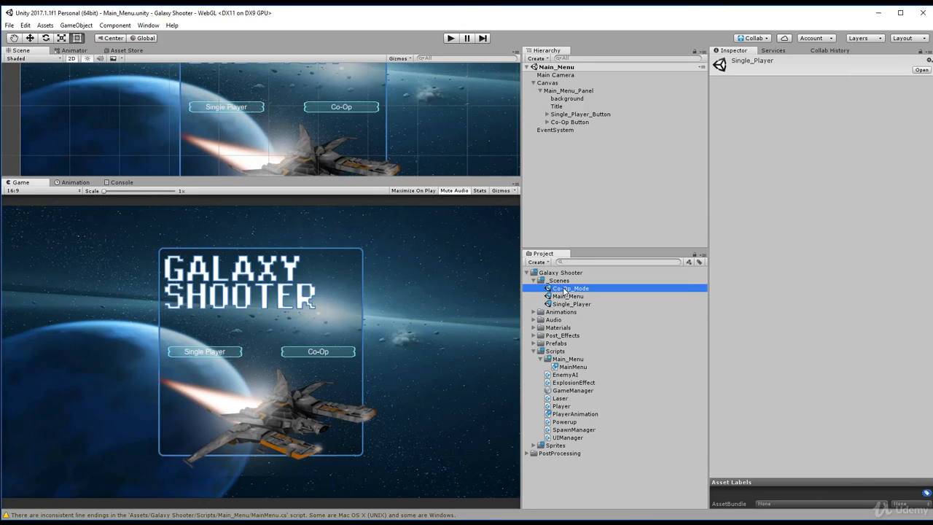
Step: Add SceneManager.LoadScene("Co-Op_Mode"); inside the LoadCoOpMode method
right_click(571, 288)
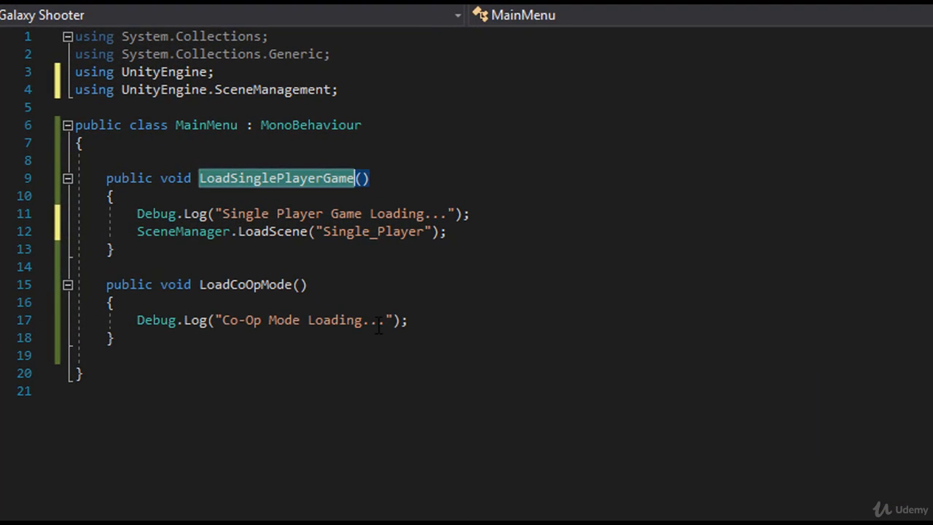
type("s")
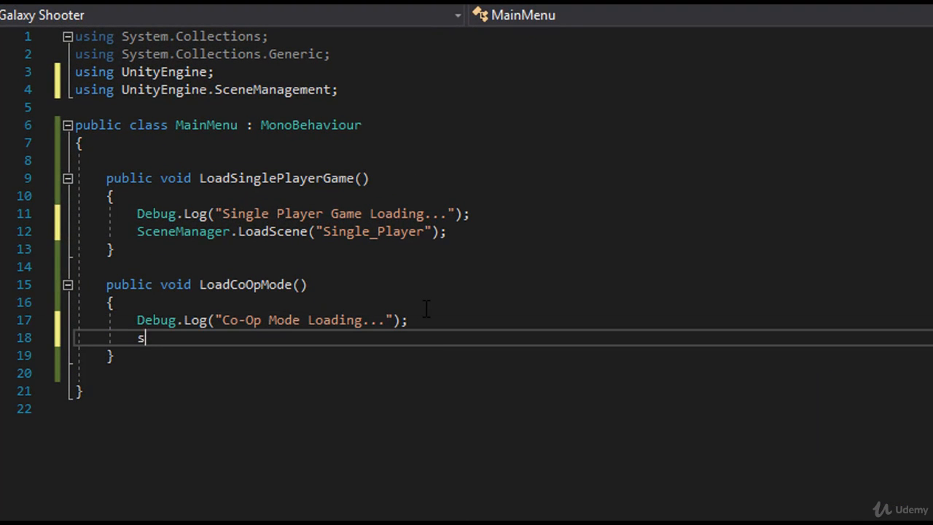
type("SceneManager")
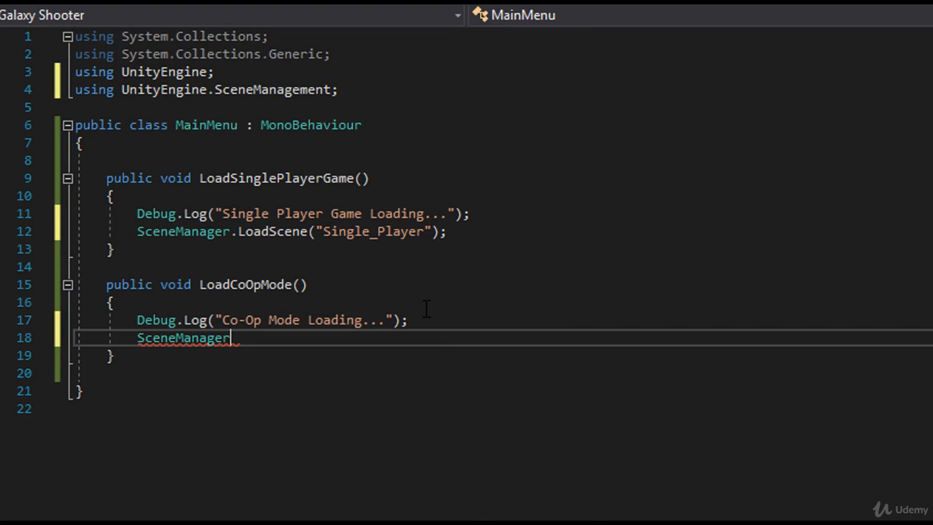
type(".lo")
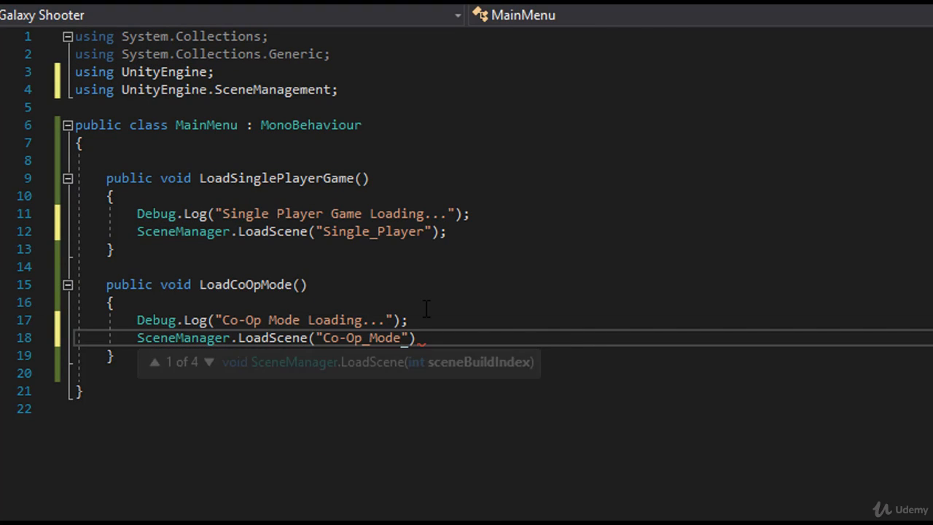
type(";")
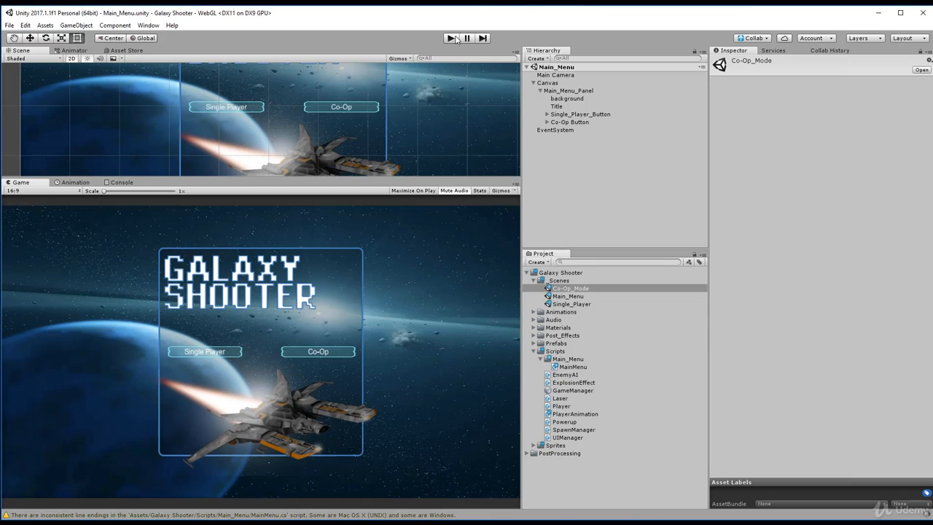
Step: Run the main menu in Play mode to test the Single Player button
left_click(450, 38)
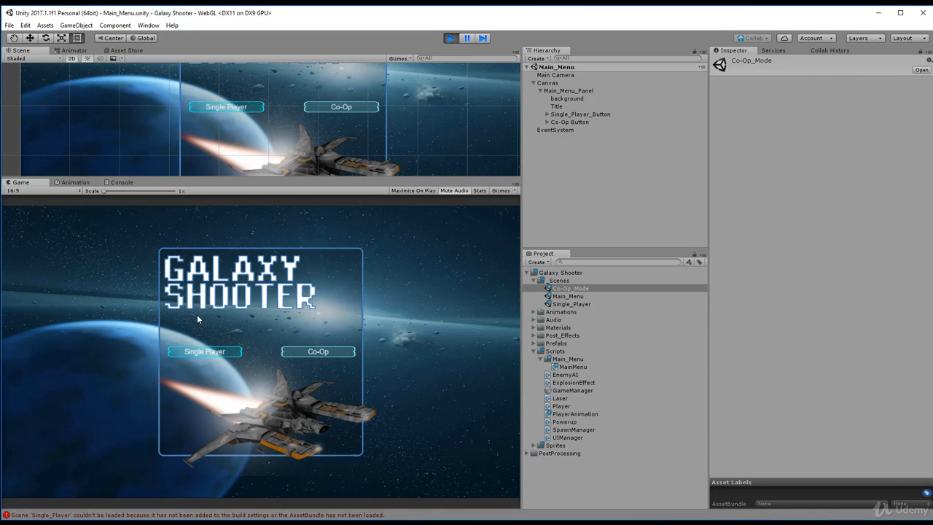
mouse_move(144, 200)
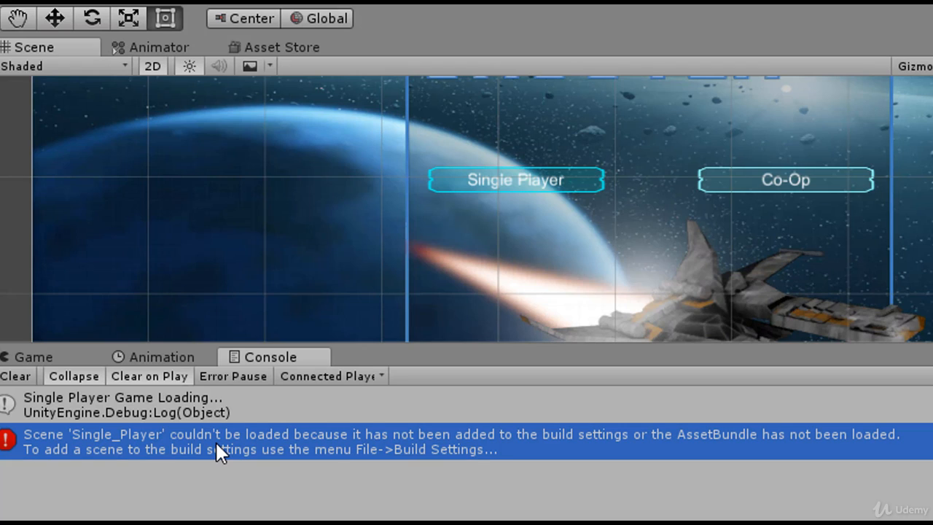
mouse_move(317, 474)
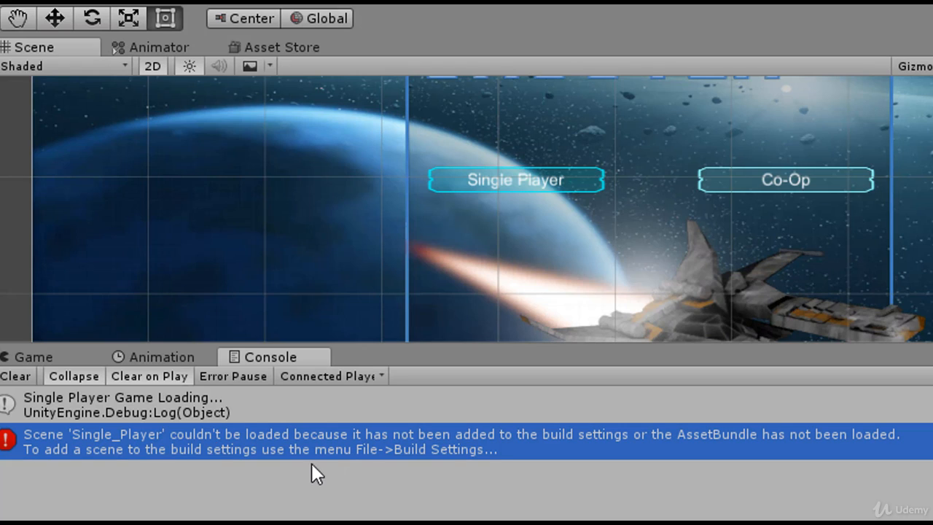
mouse_move(433, 455)
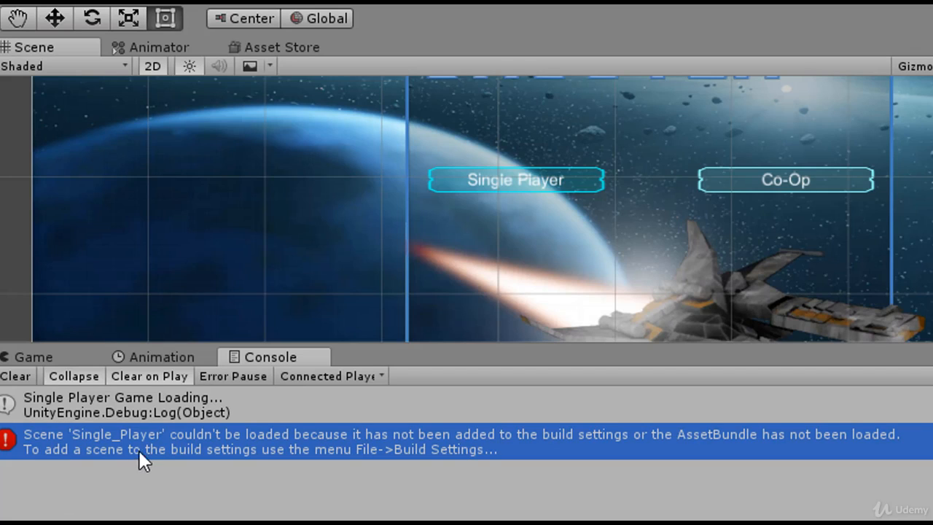
mouse_move(346, 456)
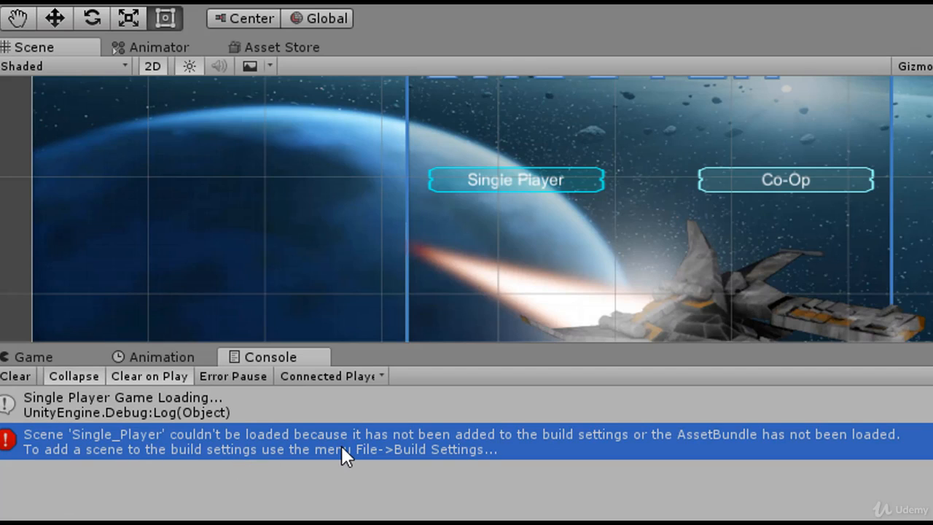
mouse_move(284, 294)
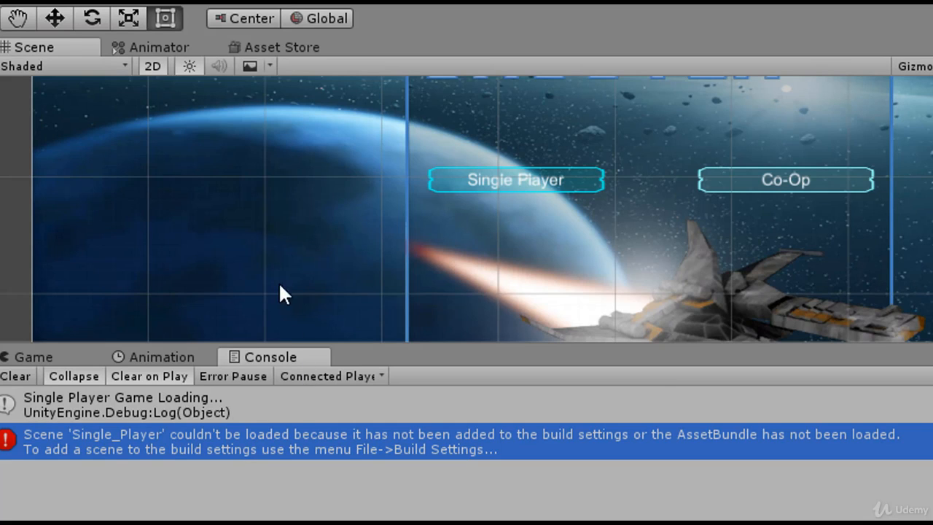
Step: Open the File menu after reading the Single_Player build-settings error
left_click(9, 25)
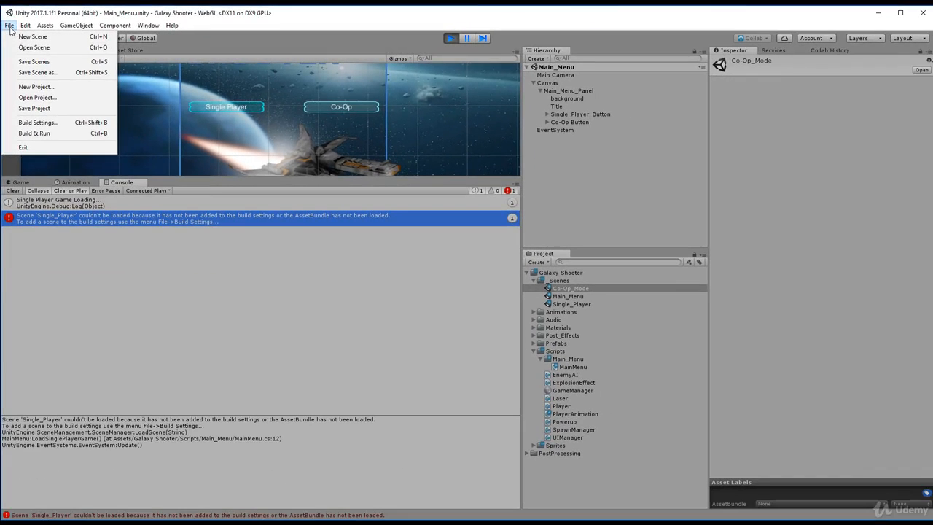
Step: Open Build Settings and add Single_Player and Co-Op_Mode to Scenes In Build
left_click(38, 121)
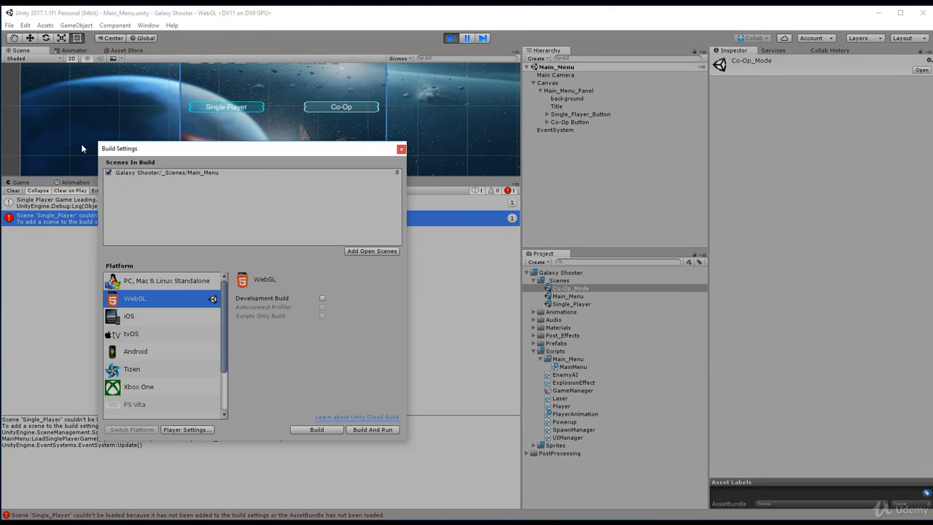
left_click_drag(119, 148, 99, 114)
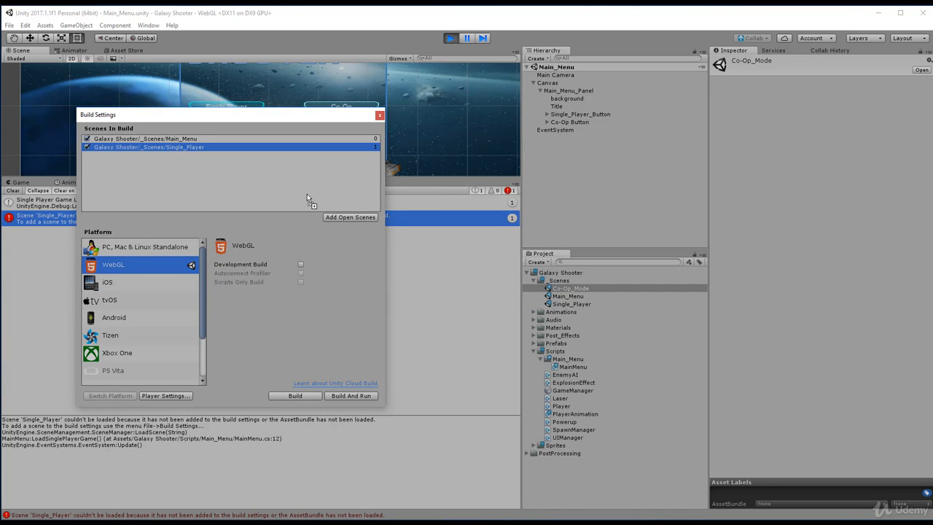
left_click(570, 287)
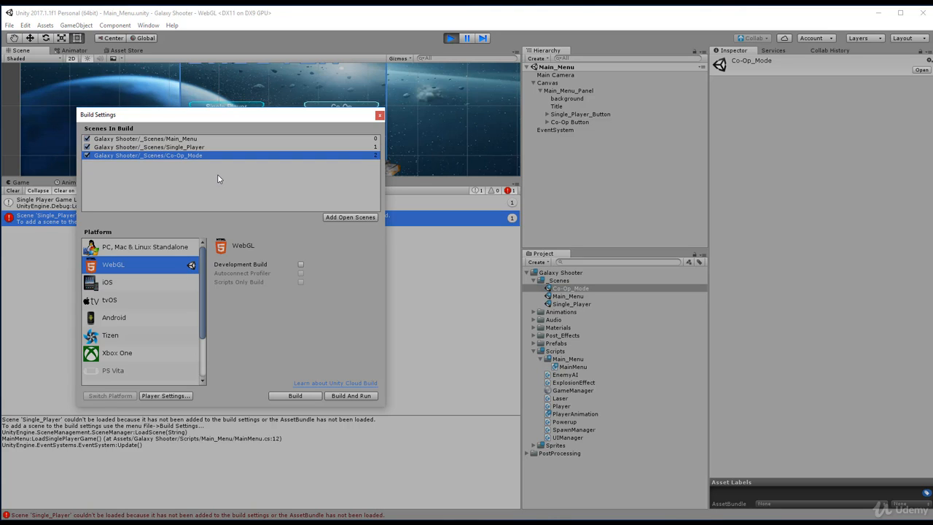
mouse_move(348, 143)
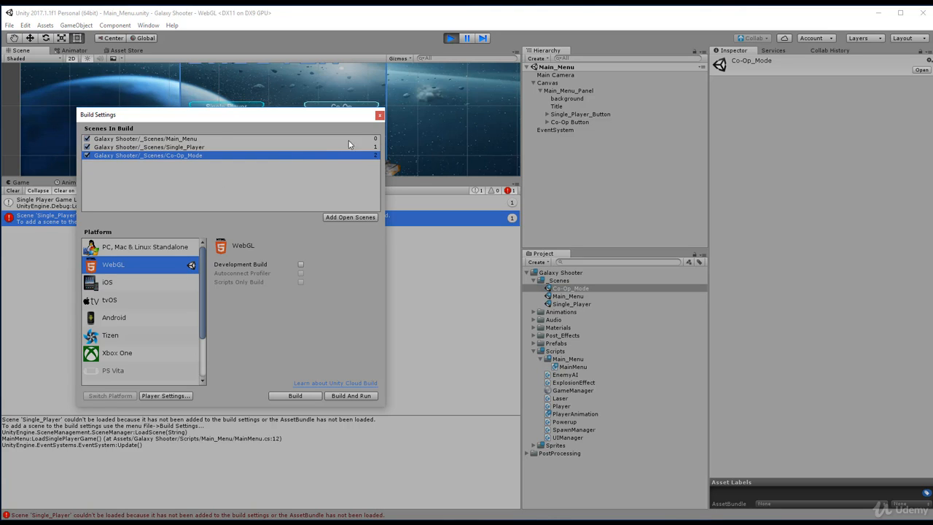
Step: Review the build order: Main_Menu 0, Single_Player 1, Co-Op_Mode 2
left_click(145, 139)
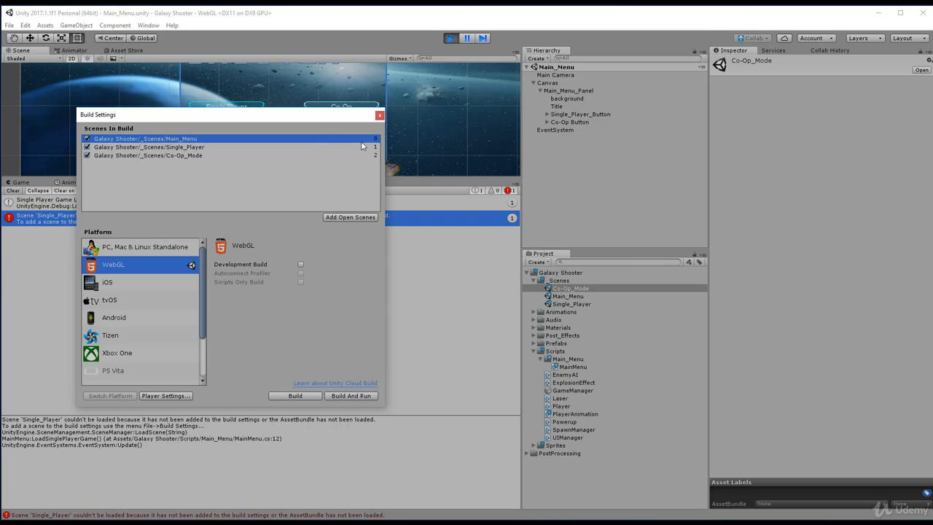
left_click(148, 156)
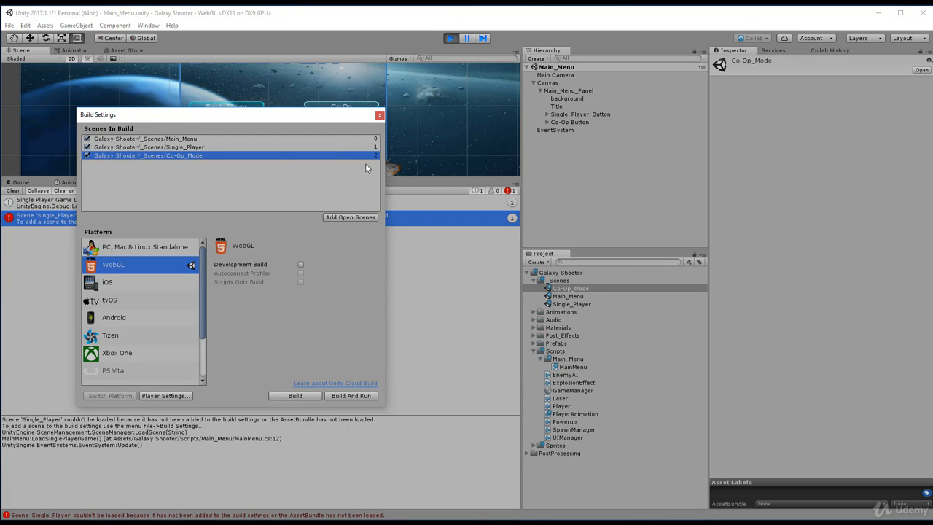
left_click(149, 146)
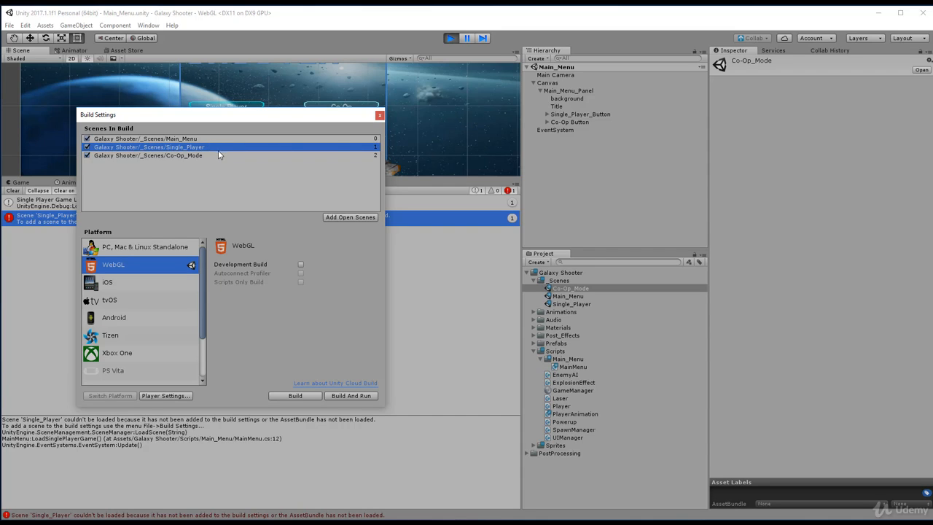
left_click(148, 155)
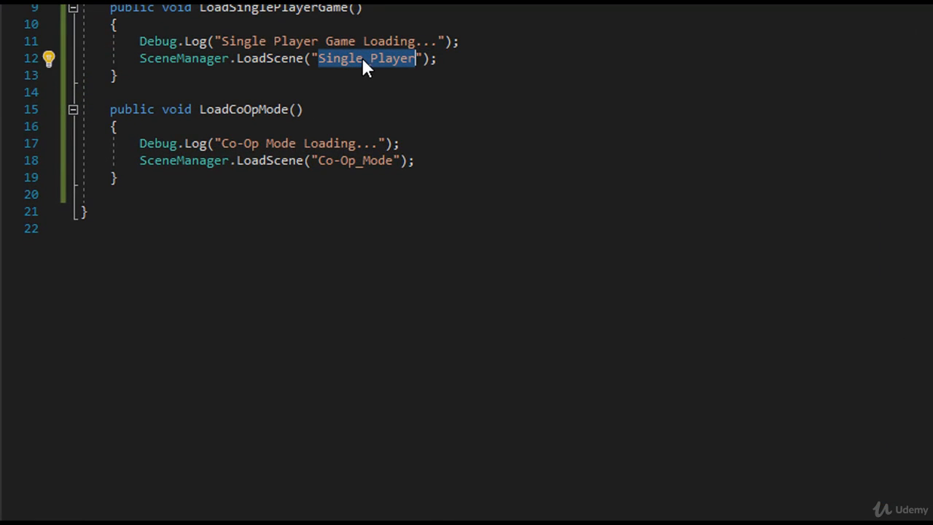
Step: Replace the LoadScene string on line 12 with "Single_Player"
key("Delete")
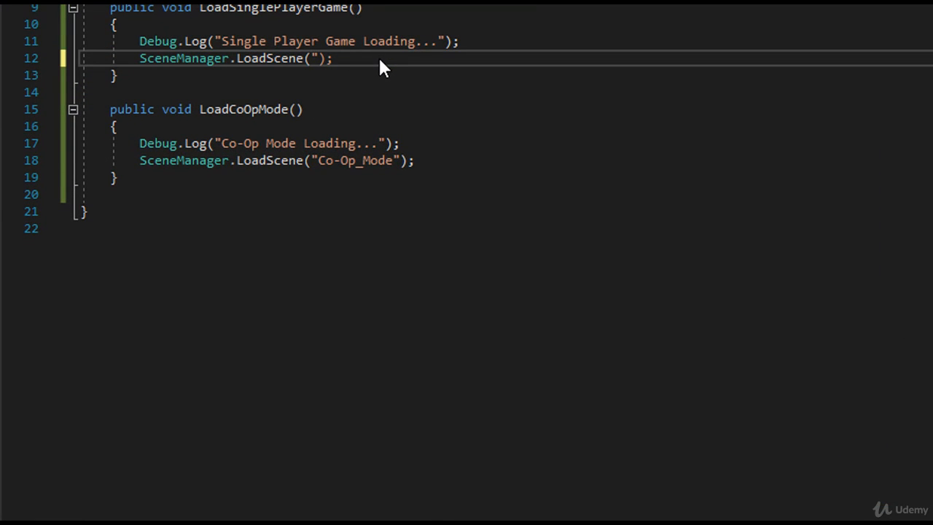
double_click(362, 160)
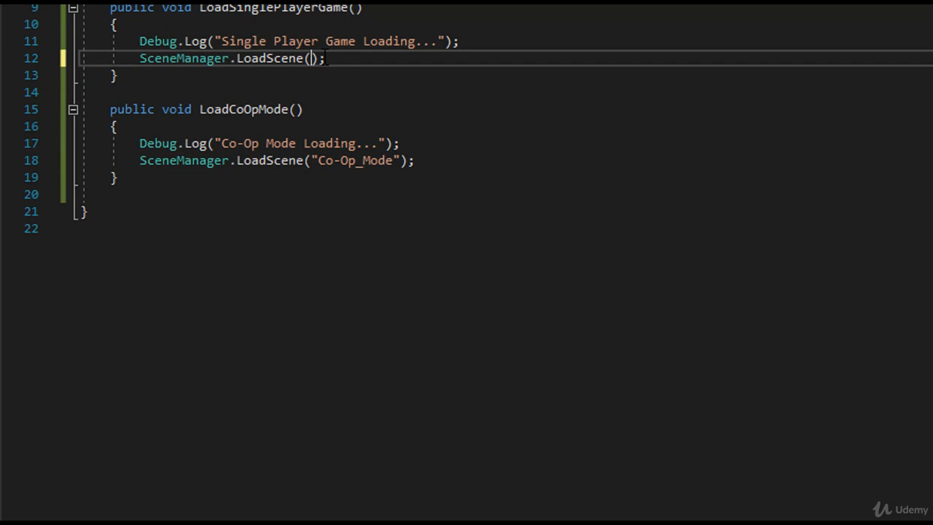
type("\"Single_Player\"")
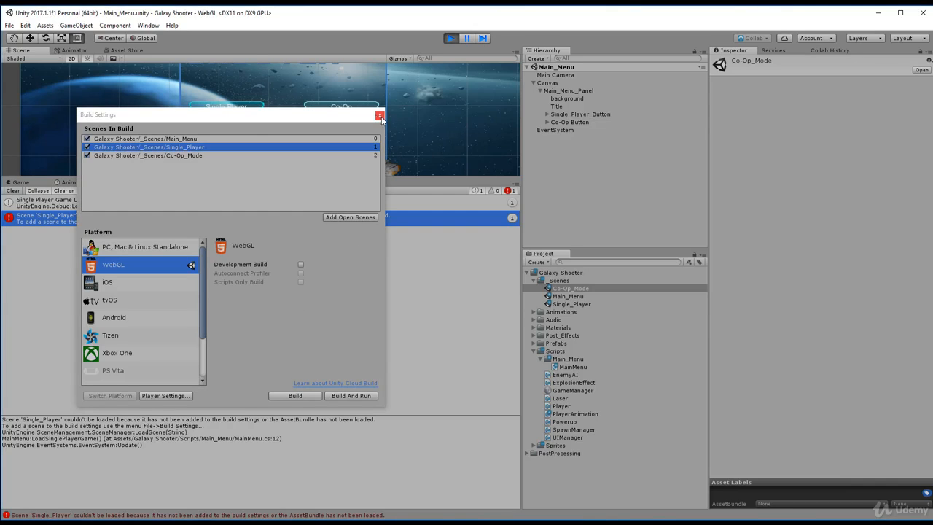
Step: Close Build Settings, confirm Single Player loads its scene, and rerun the menu
left_click(380, 115)
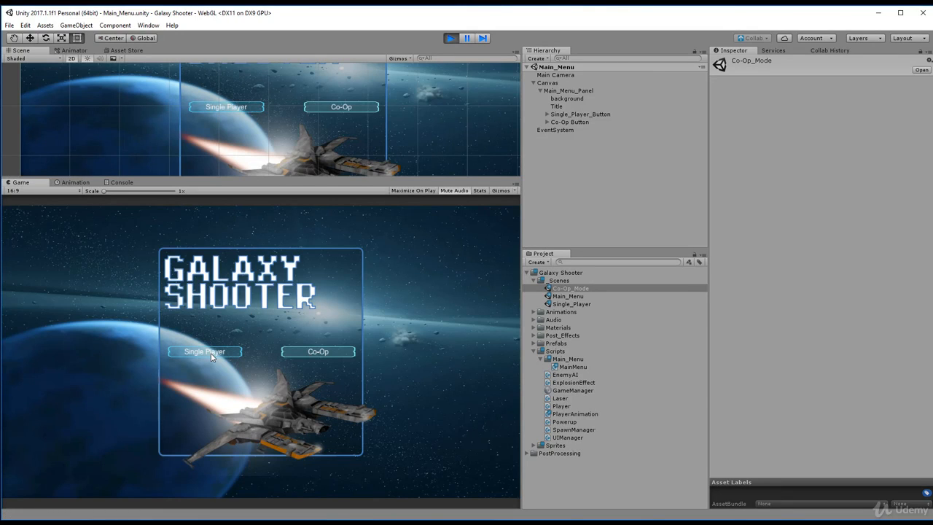
left_click(204, 352)
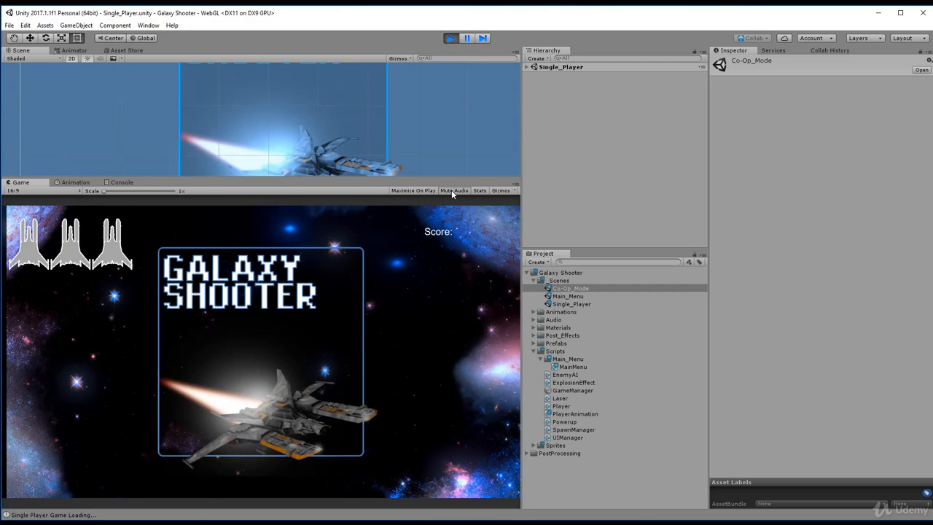
left_click(450, 37)
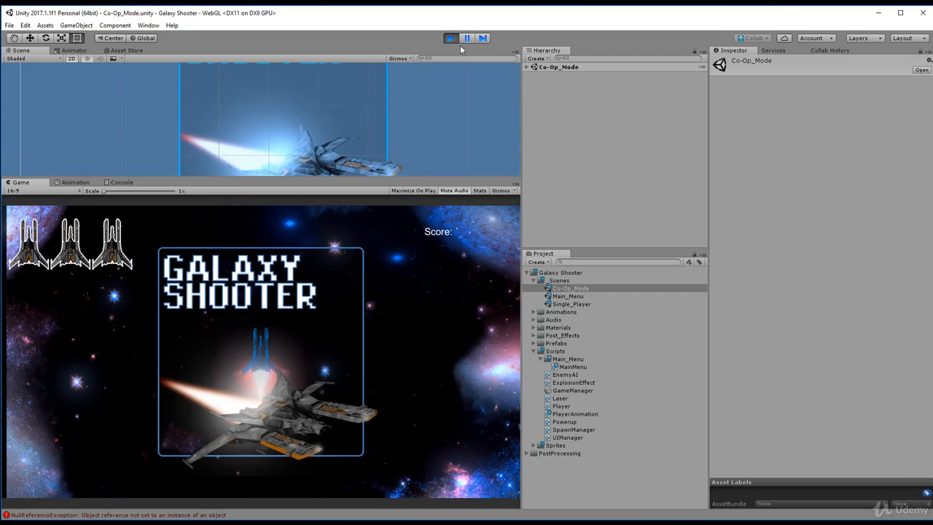
Step: Inspect the Co-Op_Mode objects in the Hierarchy and stop play mode
left_click(550, 130)
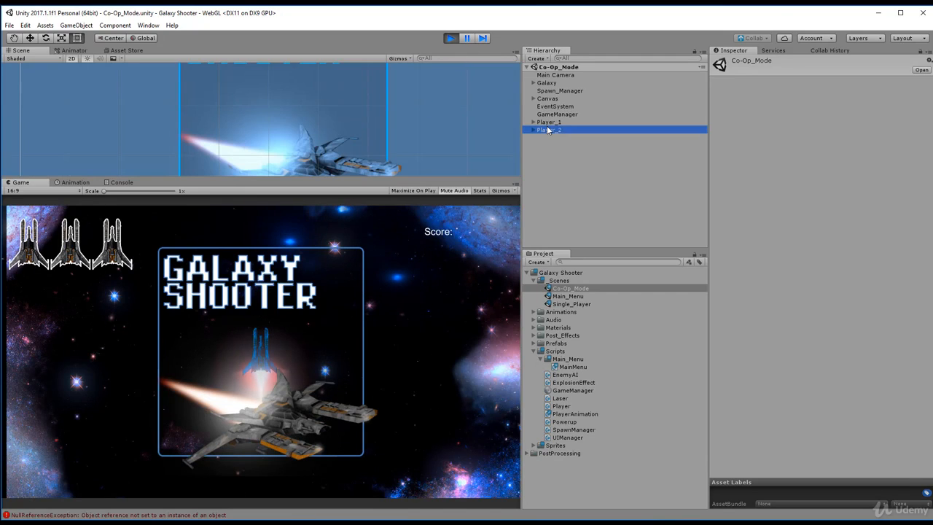
left_click(550, 130)
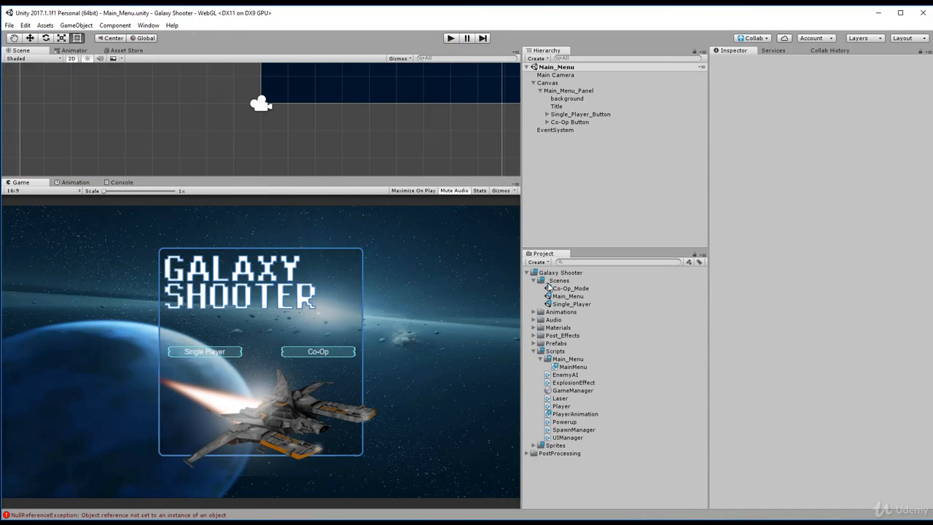
Step: Collapse the _Scenes folder and open Co-Op_Mode with its Player_1 and Player_2 ships
left_click(534, 281)
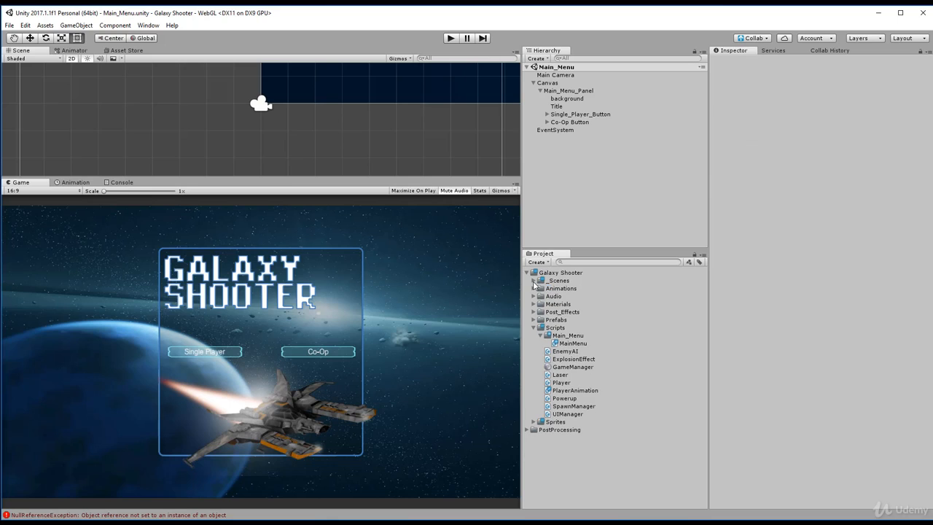
double_click(570, 288)
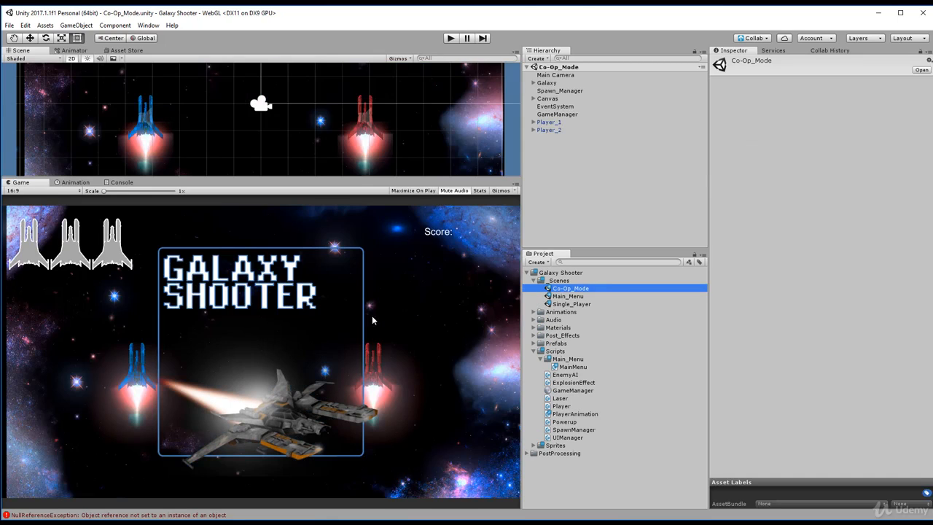
mouse_move(673, 235)
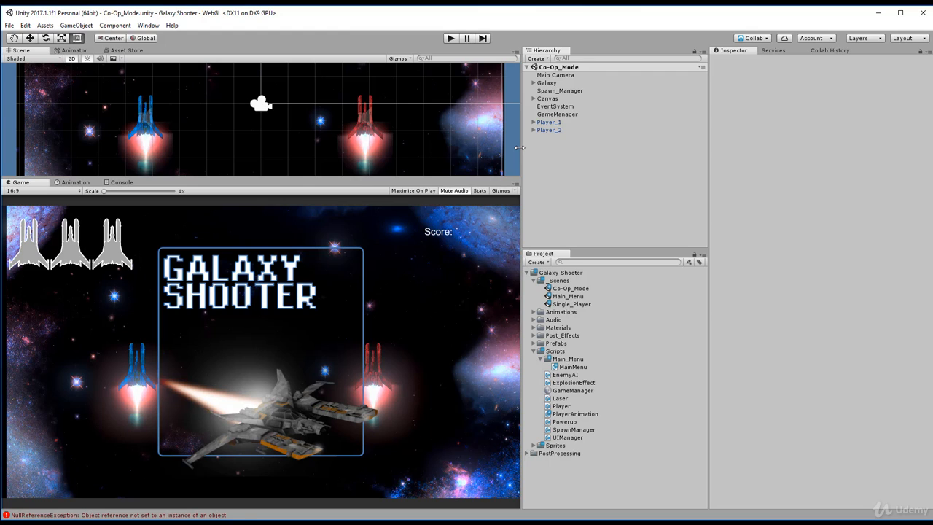
mouse_move(197, 111)
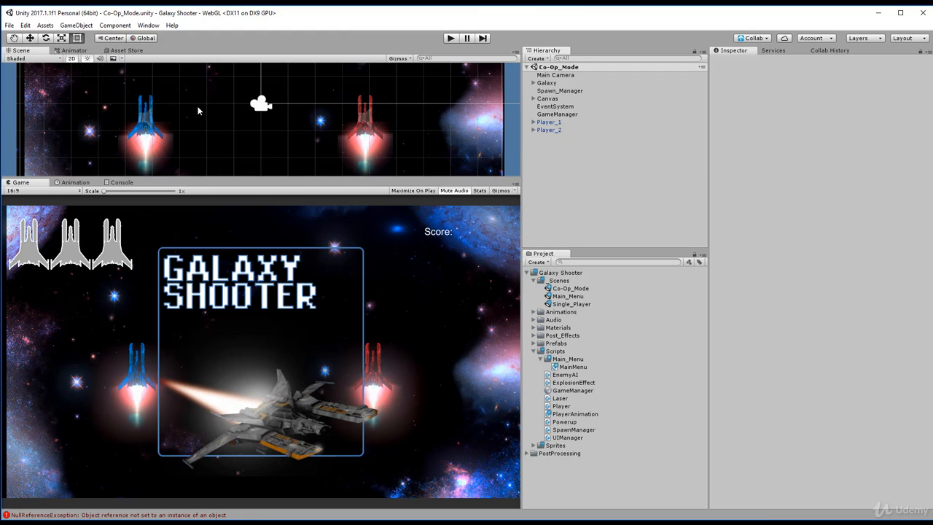